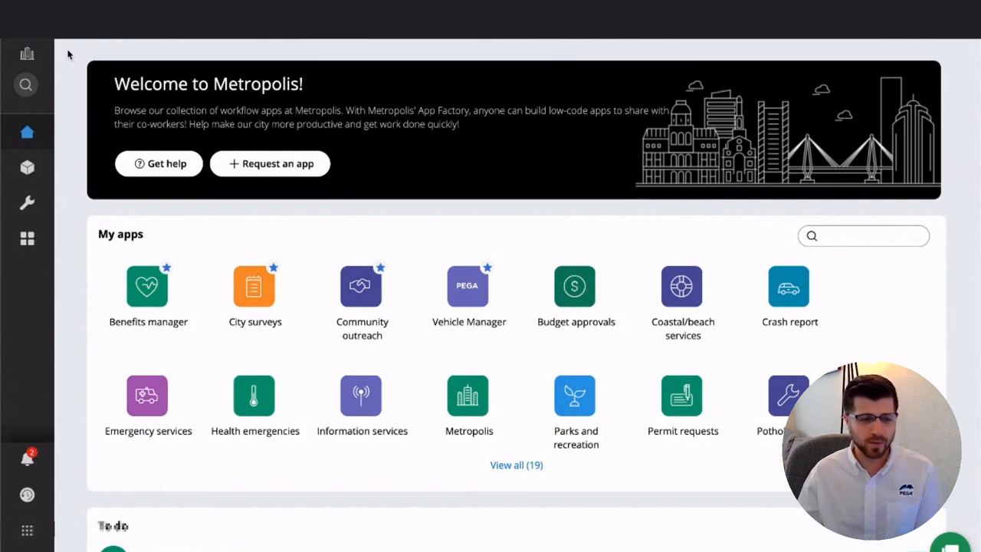
mouse_move(119, 115)
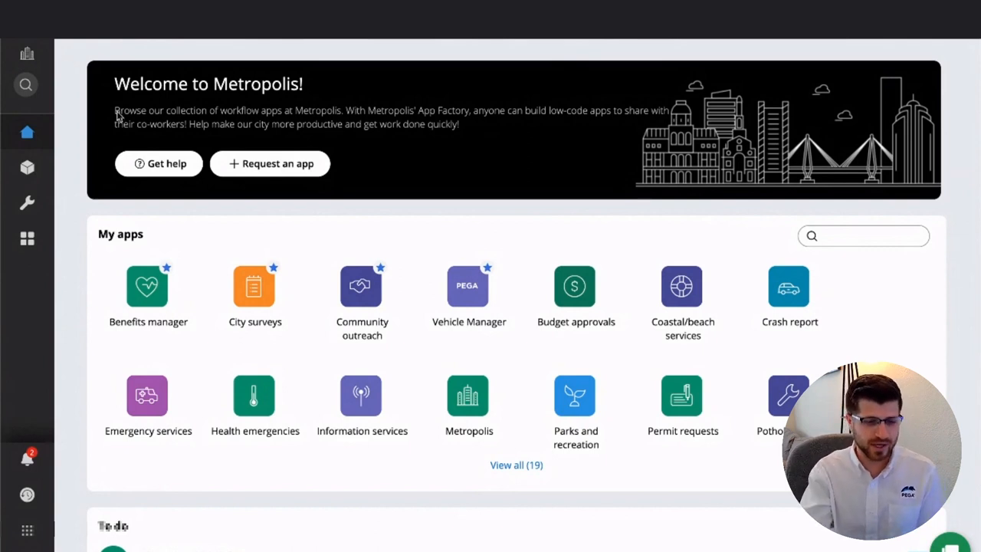
mouse_move(490, 278)
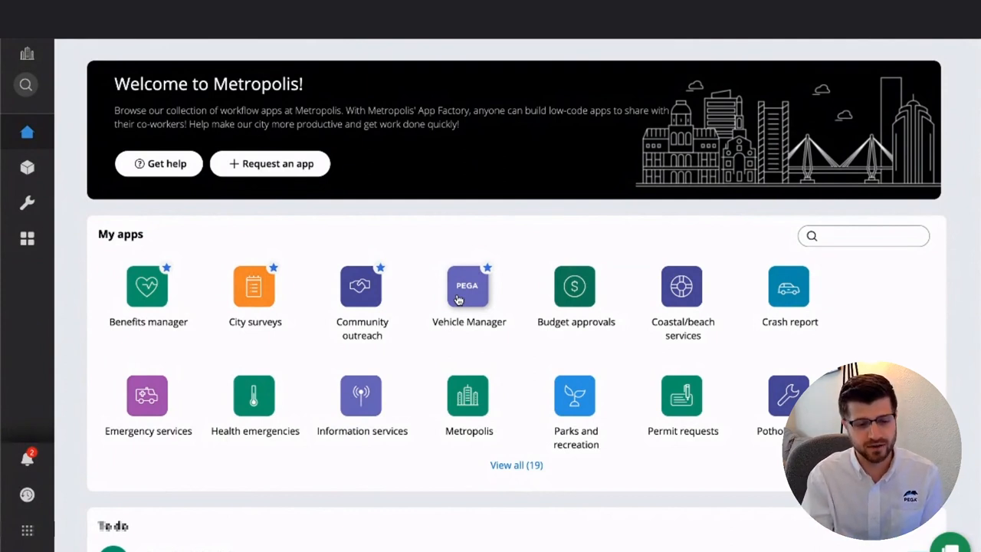
mouse_move(576, 311)
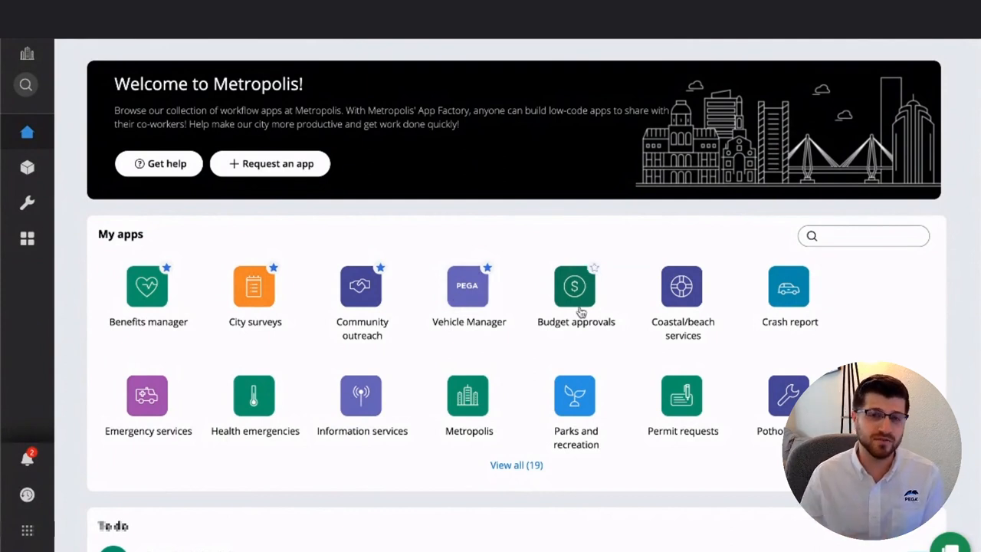
Launch the Vehicle Manager tile from My apps on the Metropolis home page
left_click(469, 286)
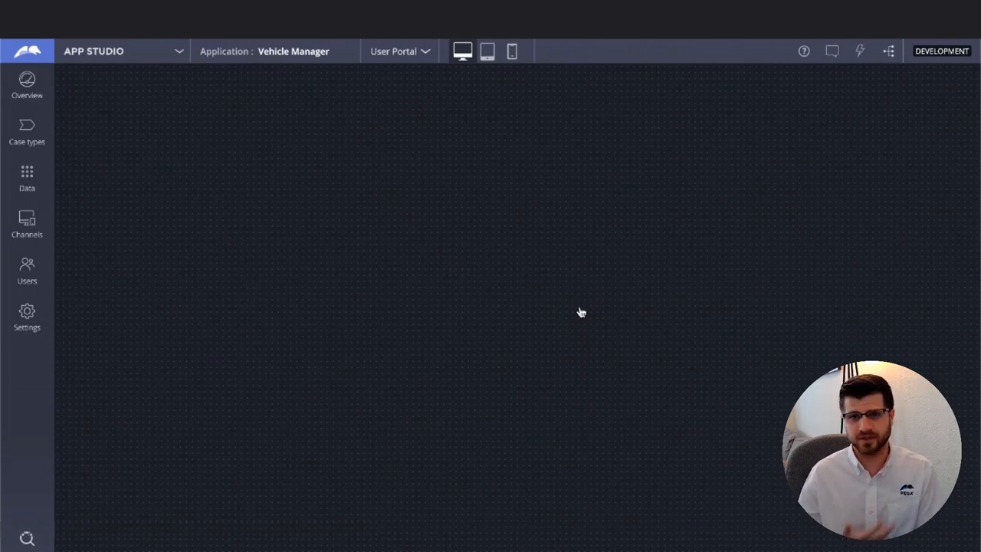
Scroll the Vehicle Manager Overview through personas, channels, case types and data objects
left_click(27, 84)
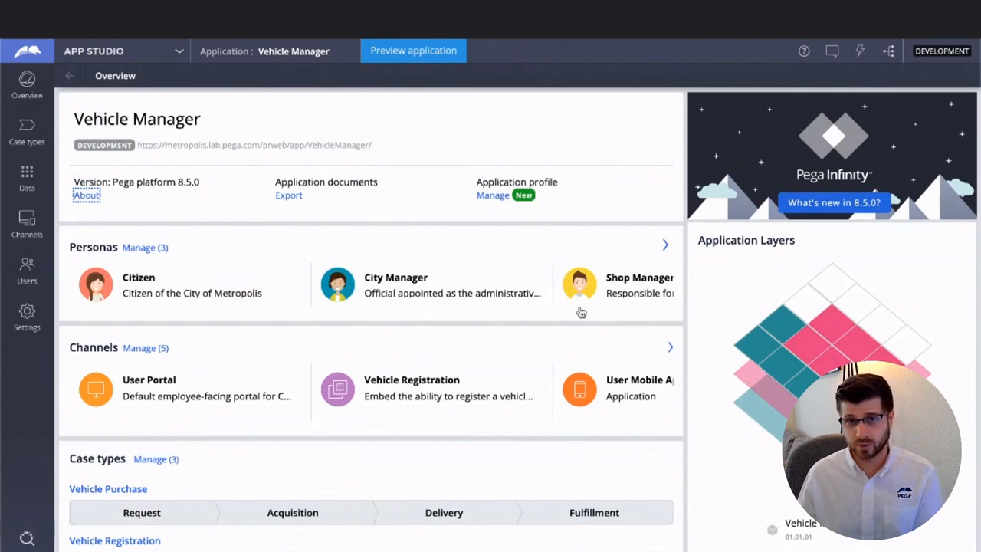
mouse_move(421, 230)
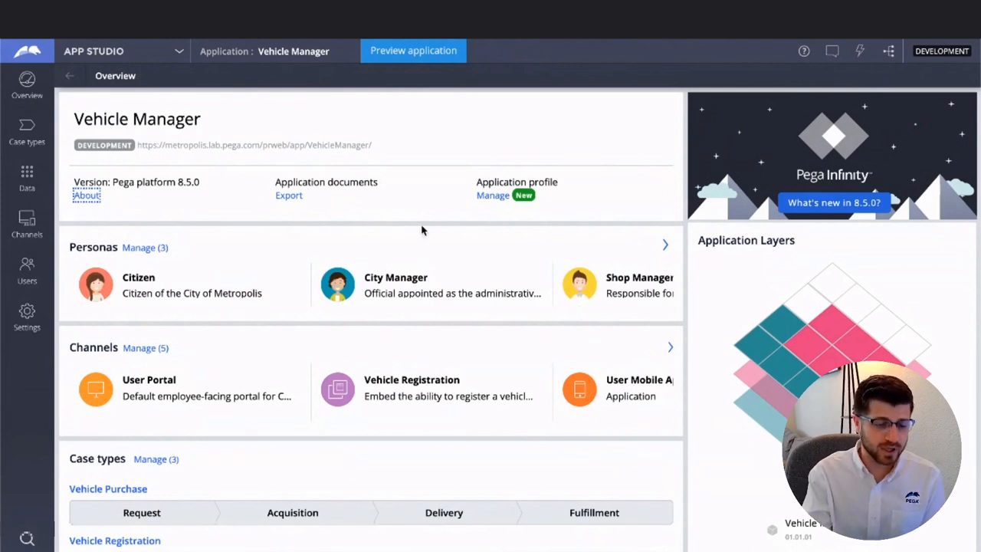
scroll("down", 3)
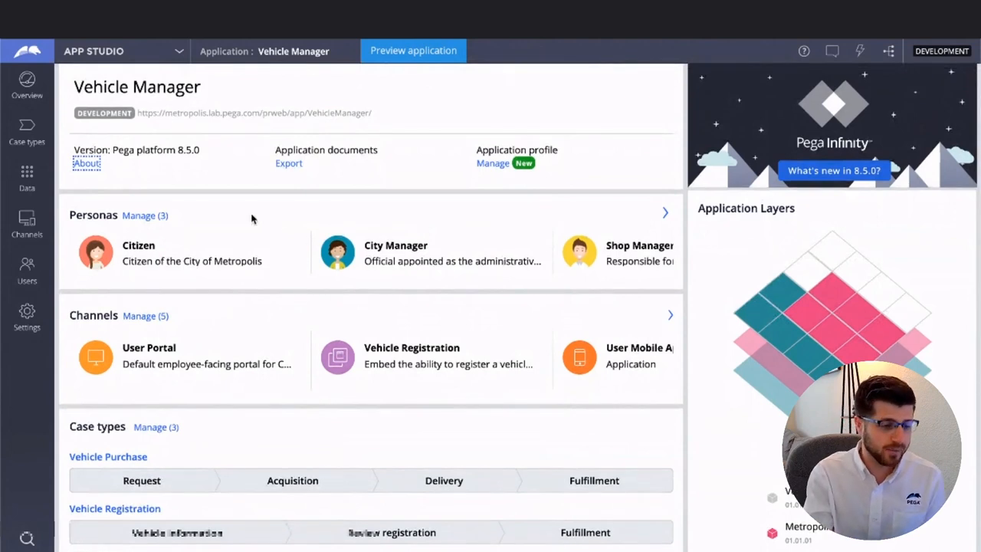
scroll("down", 3)
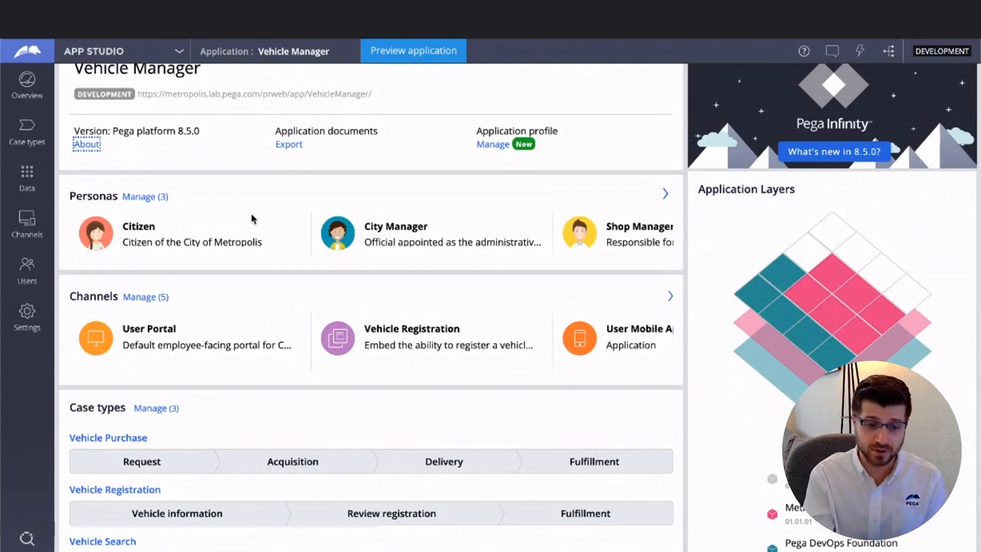
scroll("down", 3)
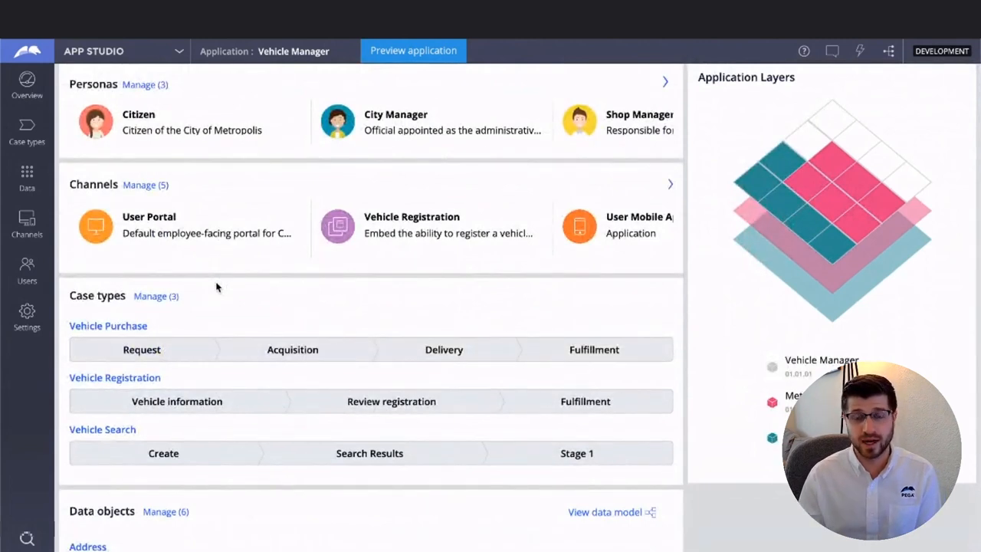
scroll("down", 3)
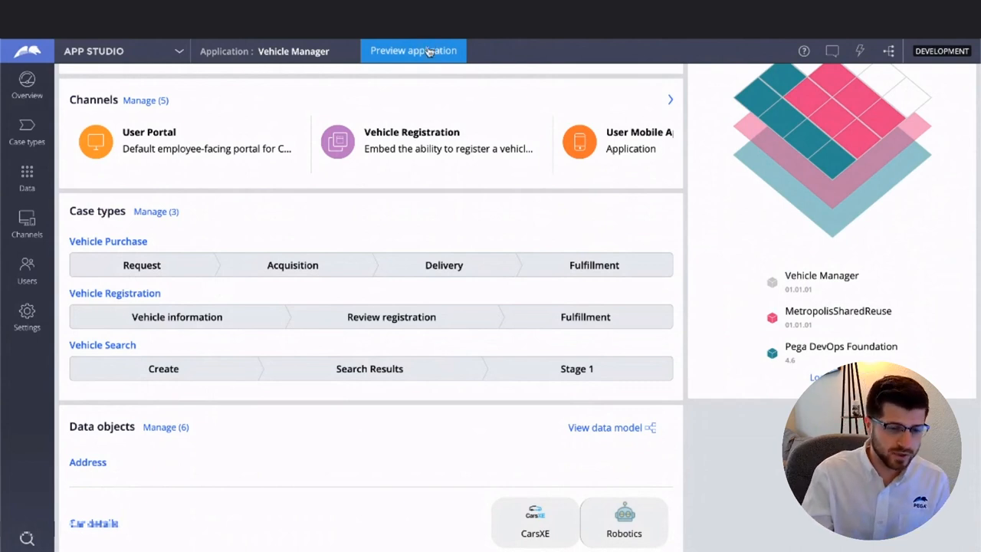
Display Vehicle Purchase, Vehicle Registration and Vehicle Search in the Case types list
left_click(413, 50)
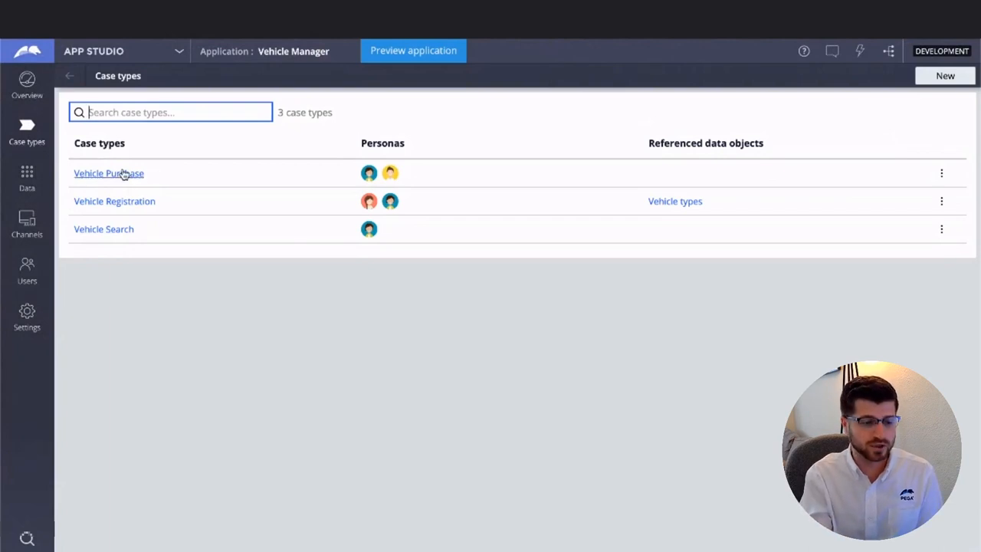
Open Vehicle Purchase and show the Initial request step's properties
left_click(108, 173)
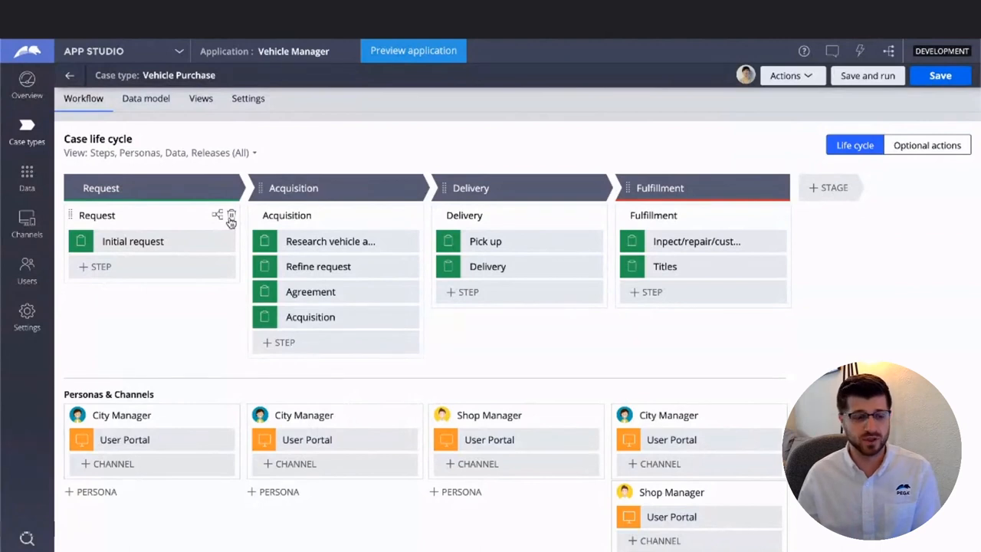
left_click(132, 240)
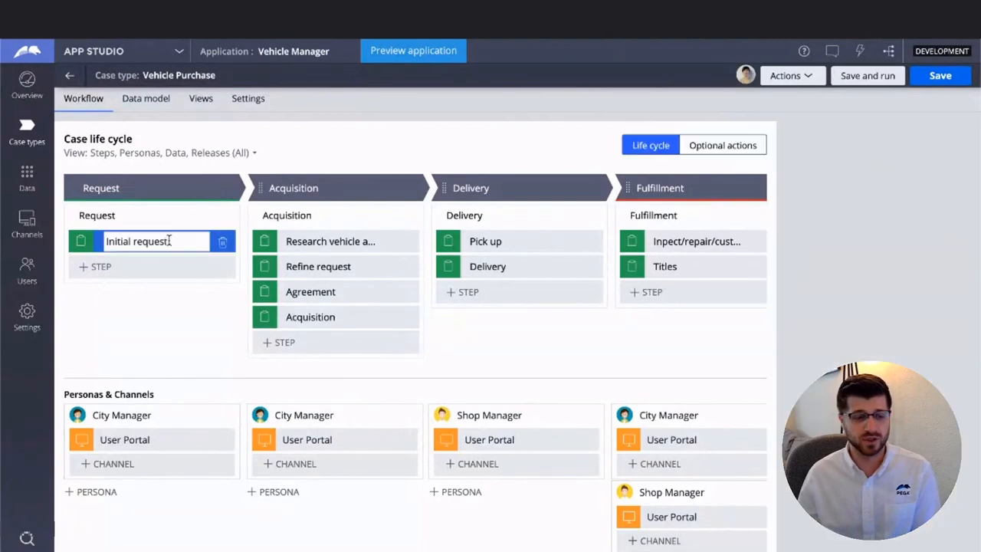
left_click(138, 241)
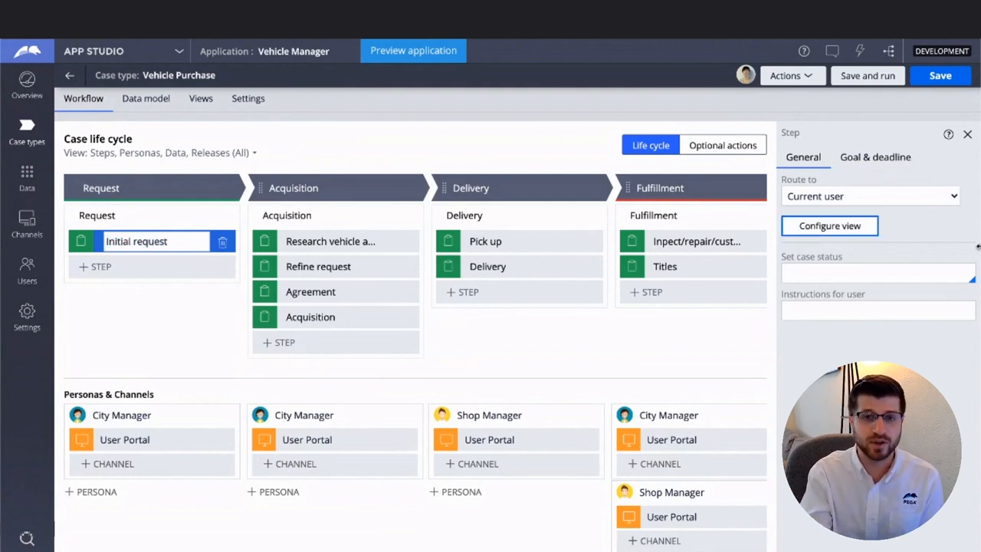
Move the Year field below Estimated cost in the Initial request view
left_click(828, 225)
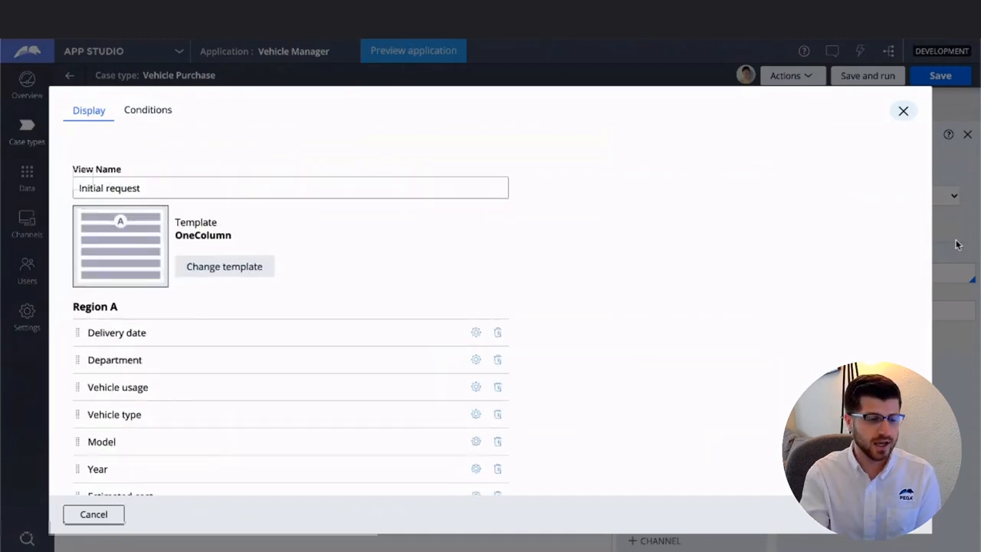
left_click(276, 188)
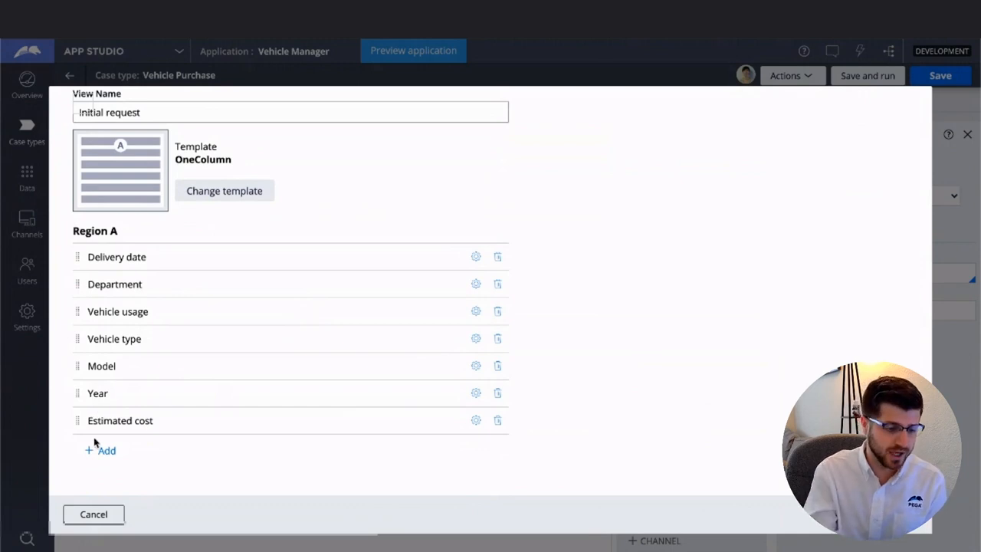
left_click(101, 450)
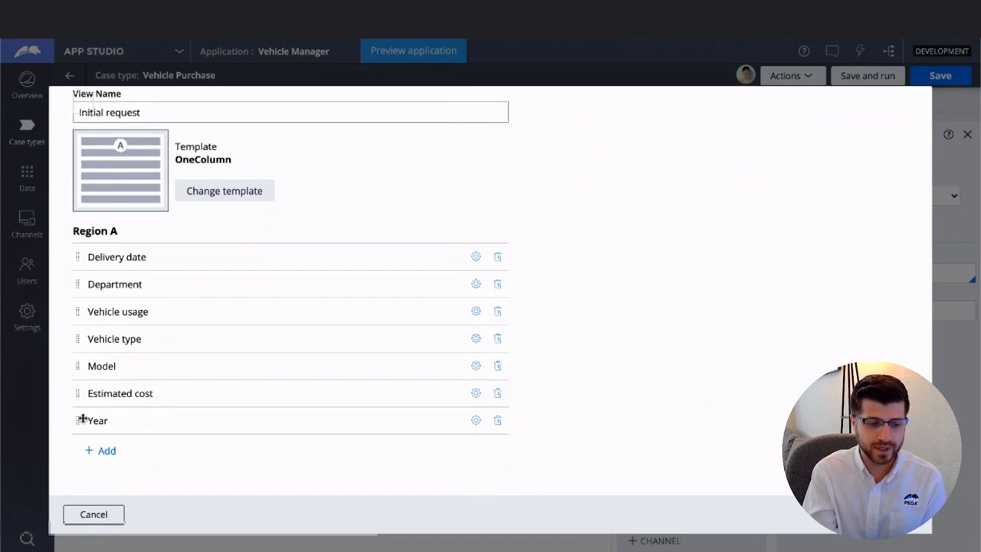
left_click_drag(97, 420, 97, 387)
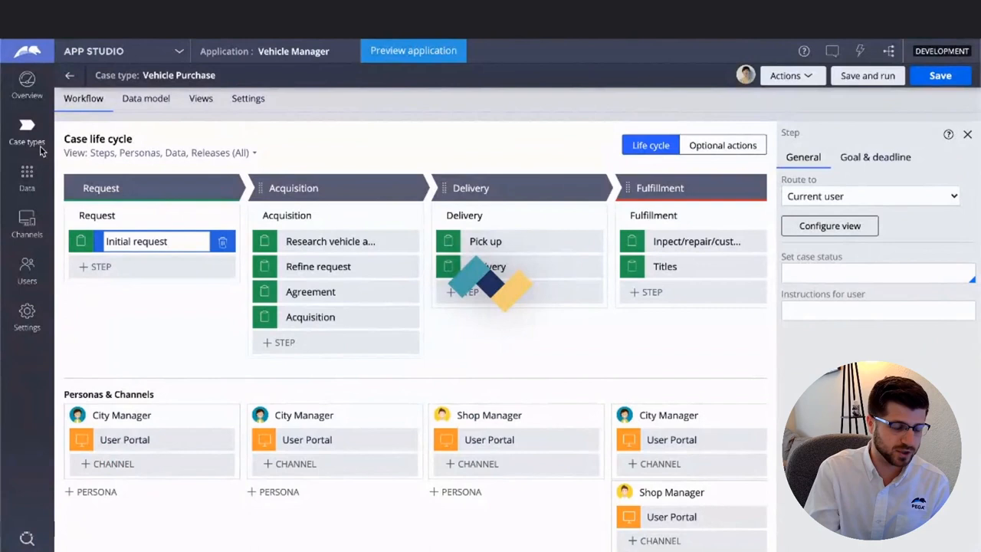
Open Vehicle Registration from Case types and select the Notify of submission step
left_click(27, 134)
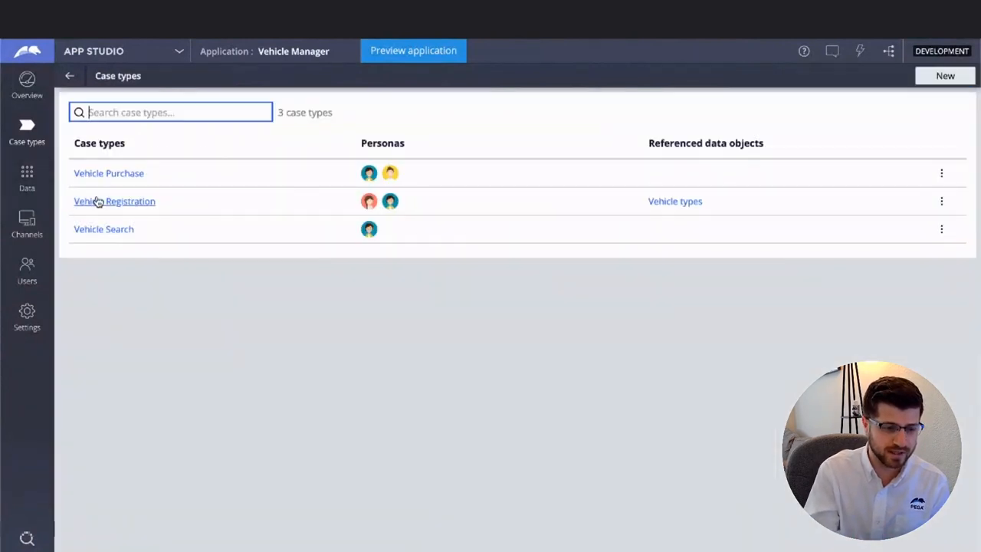
left_click(114, 200)
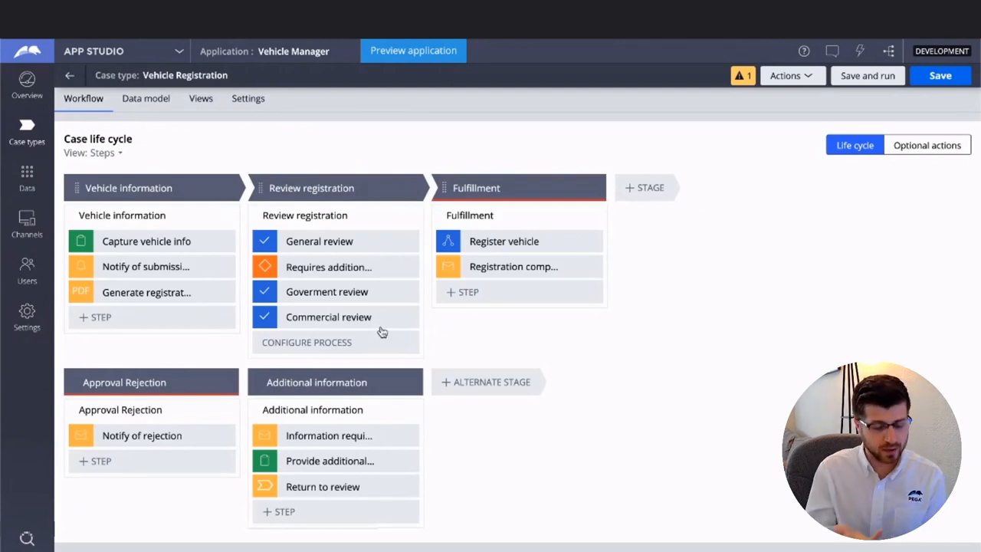
mouse_move(142, 266)
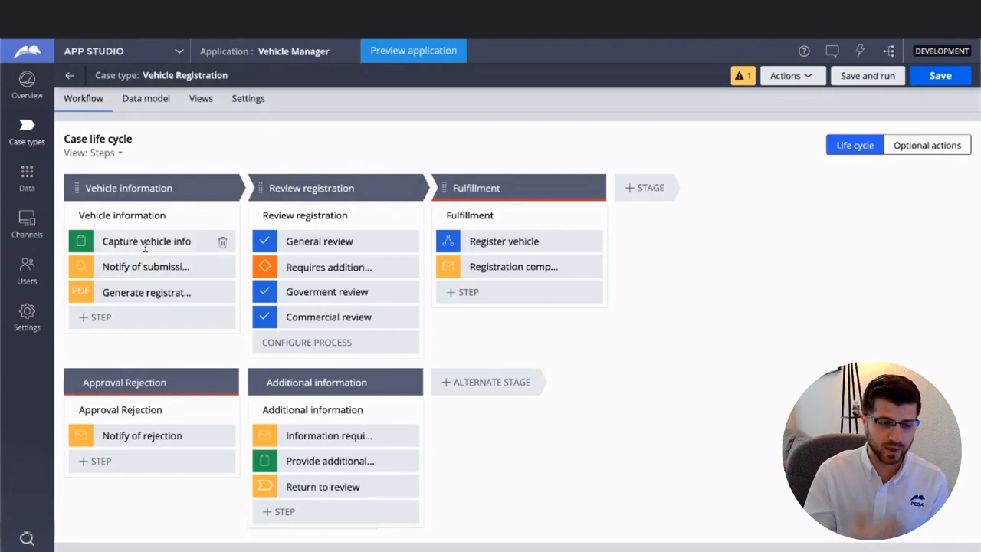
left_click(146, 240)
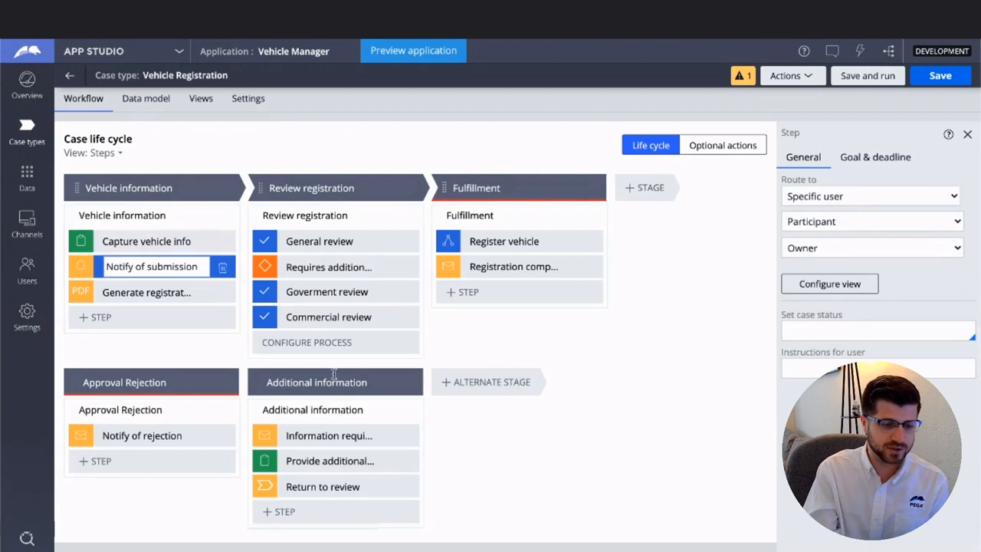
Review recipients and the 'Registration submitted' email, cancelling without changes
left_click(152, 266)
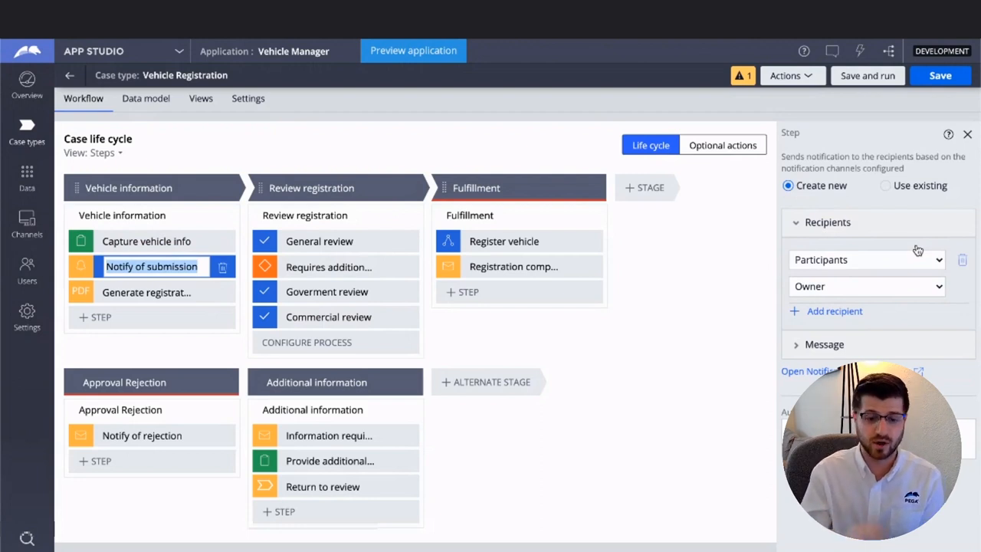
left_click(866, 259)
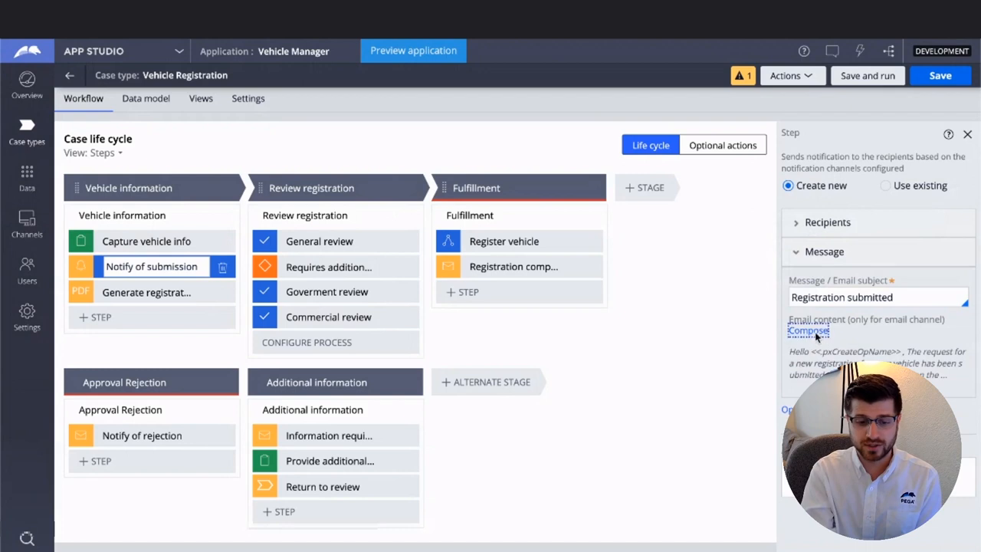
left_click(807, 330)
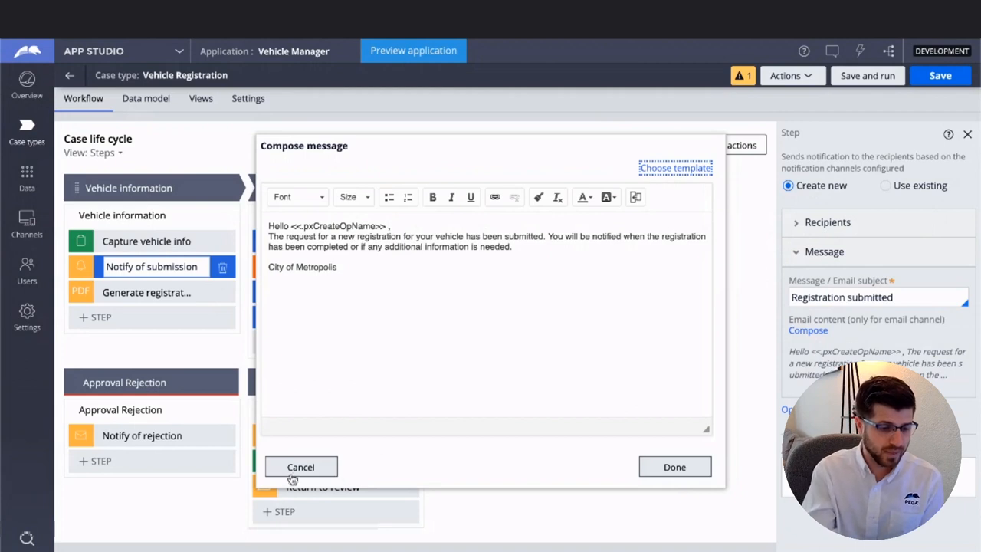
left_click(301, 466)
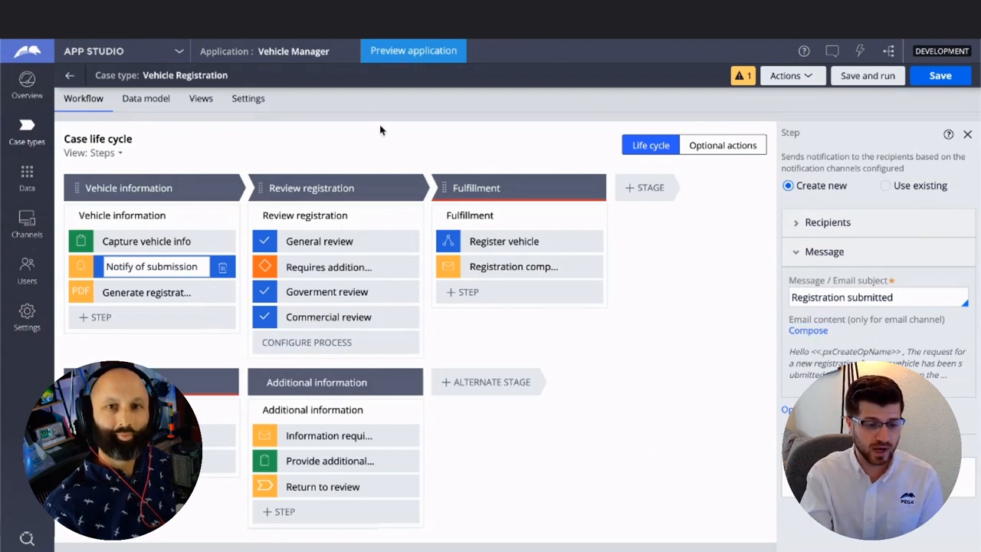
Preview the user portal, view the Pulse feed, then return to the case designer
left_click(413, 50)
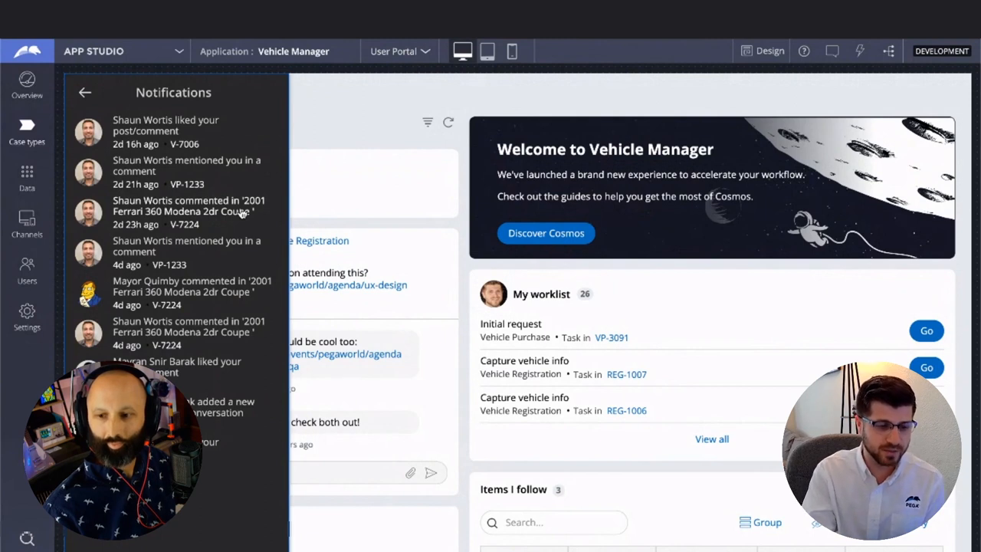
left_click(27, 130)
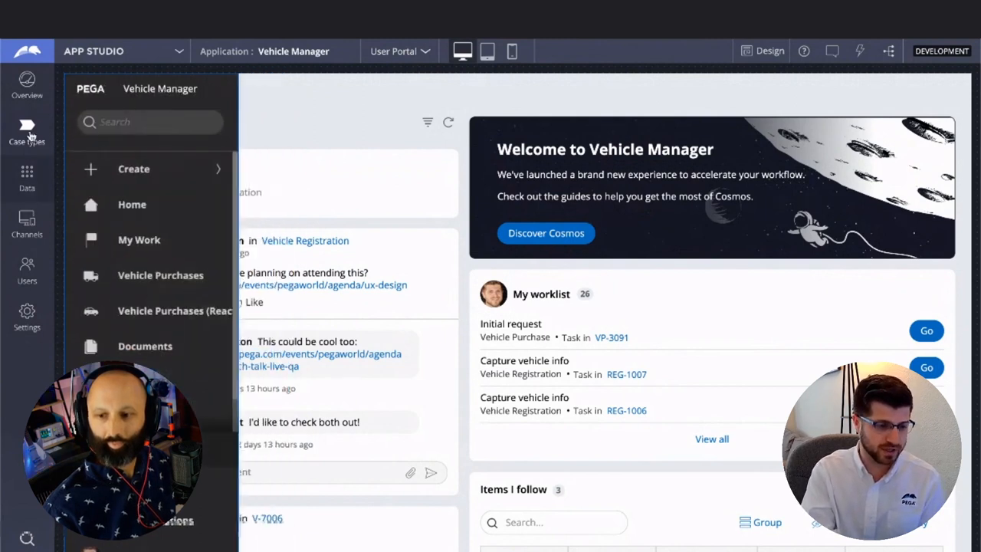
left_click(27, 130)
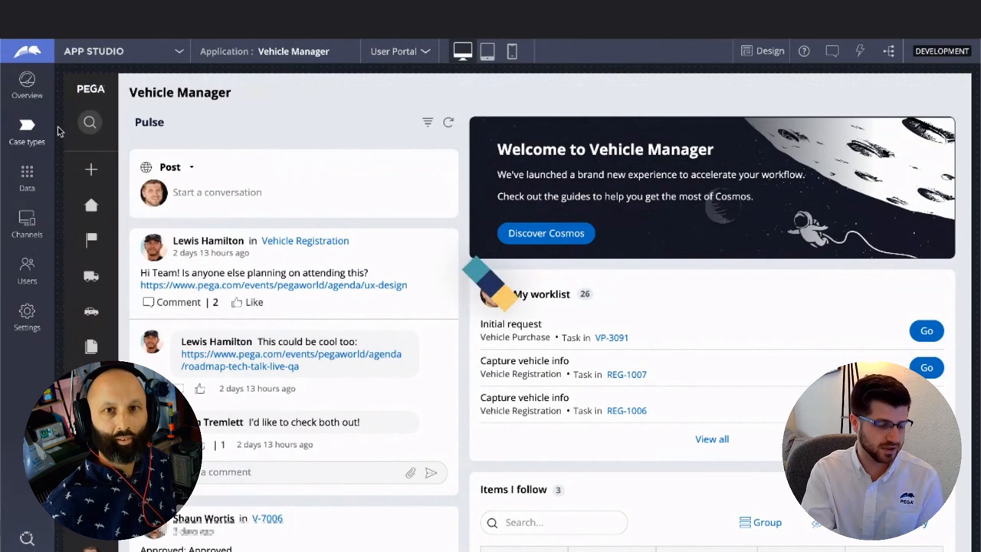
left_click(27, 130)
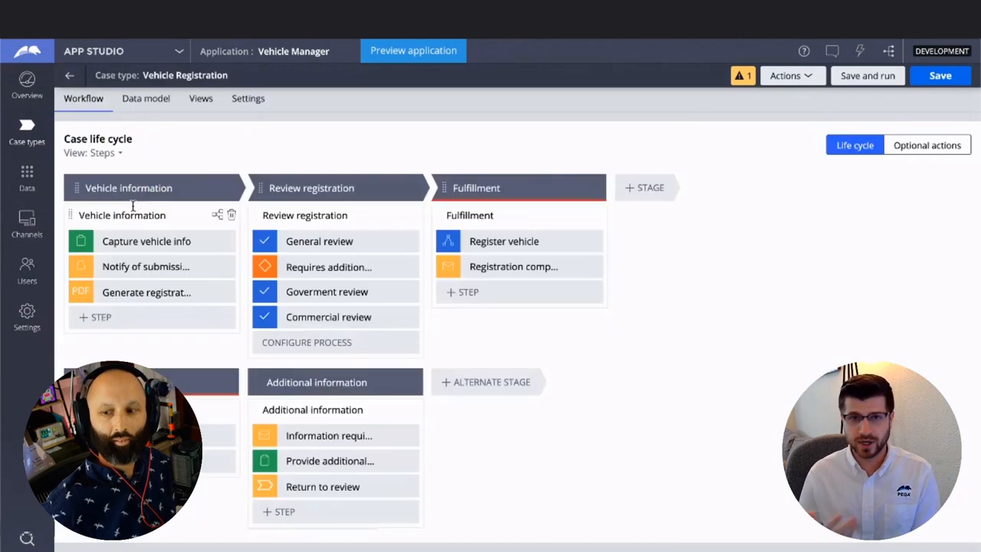
mouse_move(121, 214)
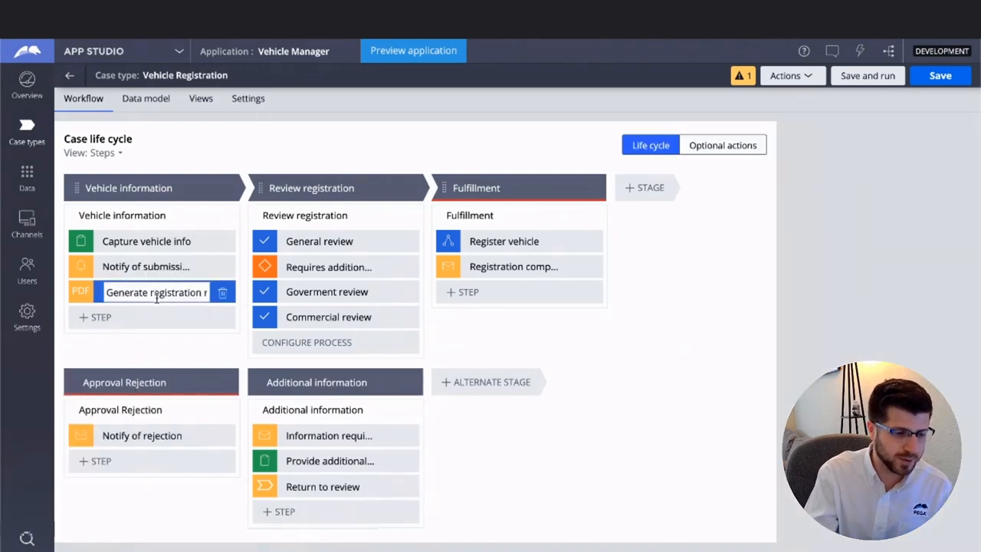
Show settings of the Generate registration PDF step: Main case information, landscape, Registration request
left_click(153, 292)
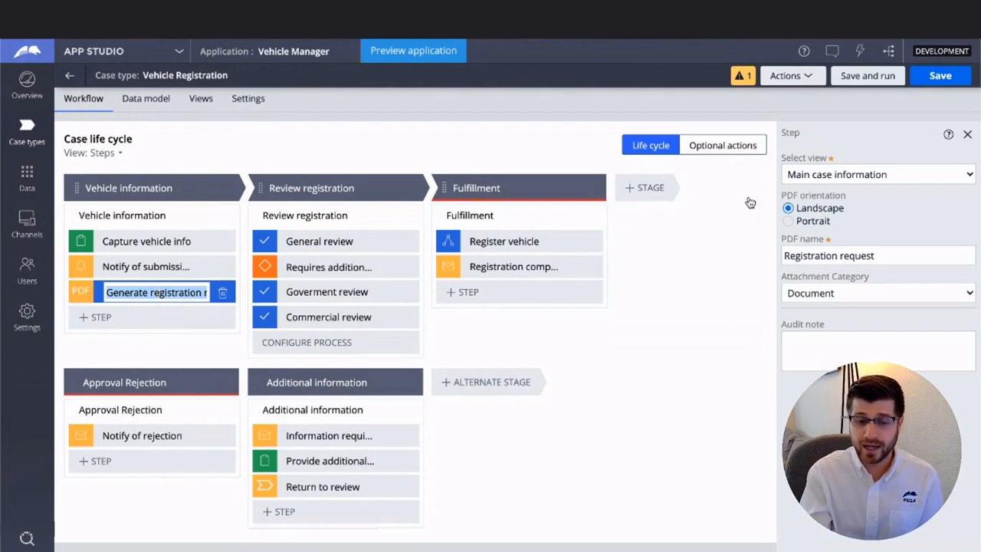
mouse_move(826, 192)
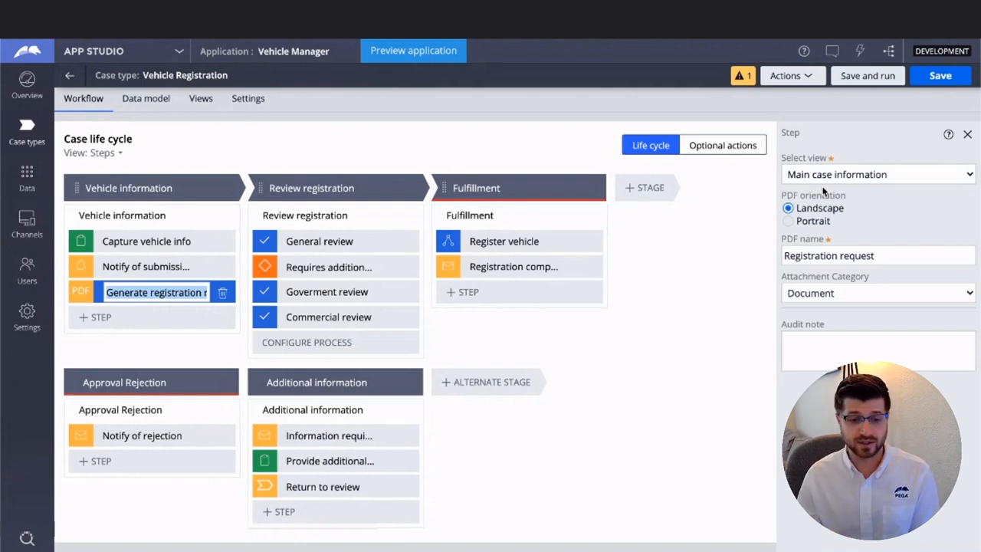
Bring up the step type picker for a new step in Vehicle information
left_click(95, 317)
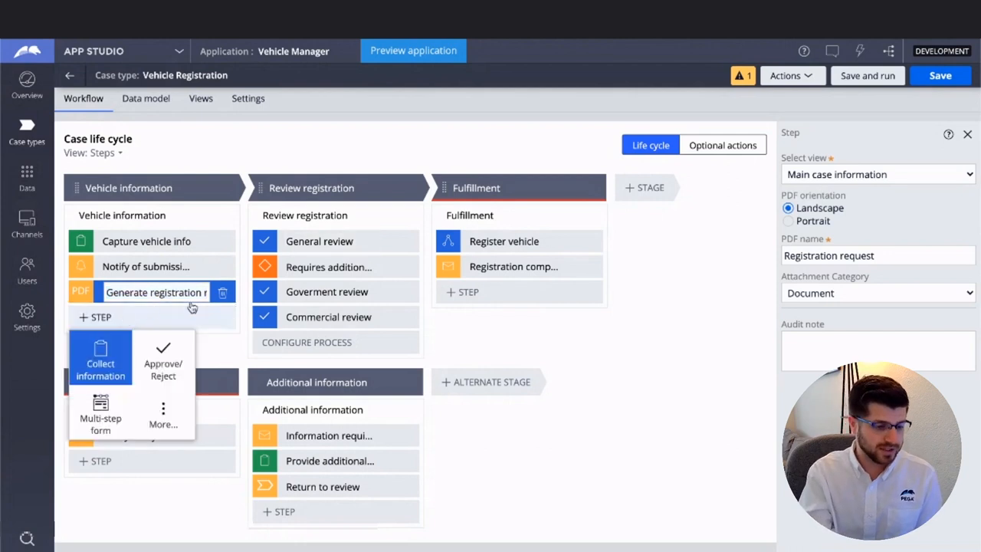
mouse_move(462, 356)
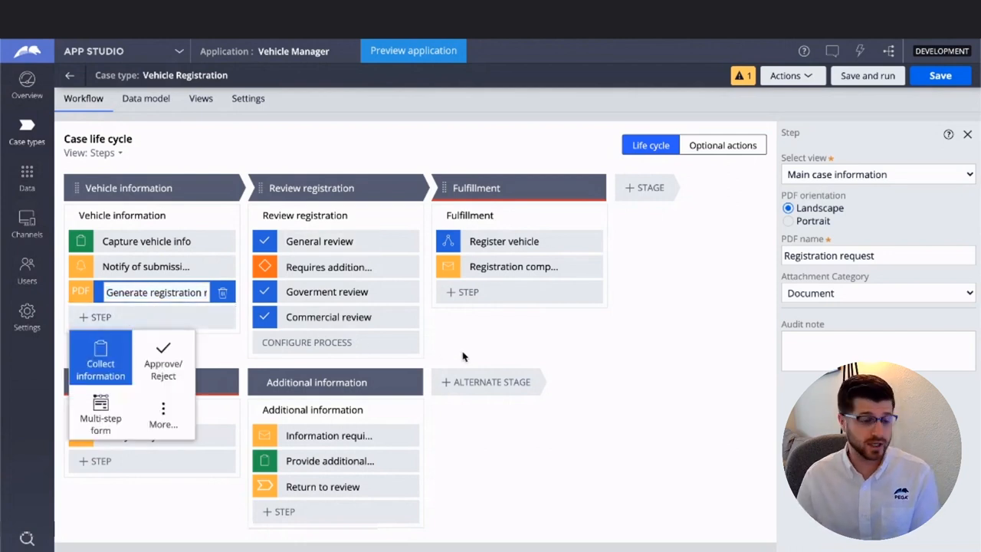
left_click(162, 358)
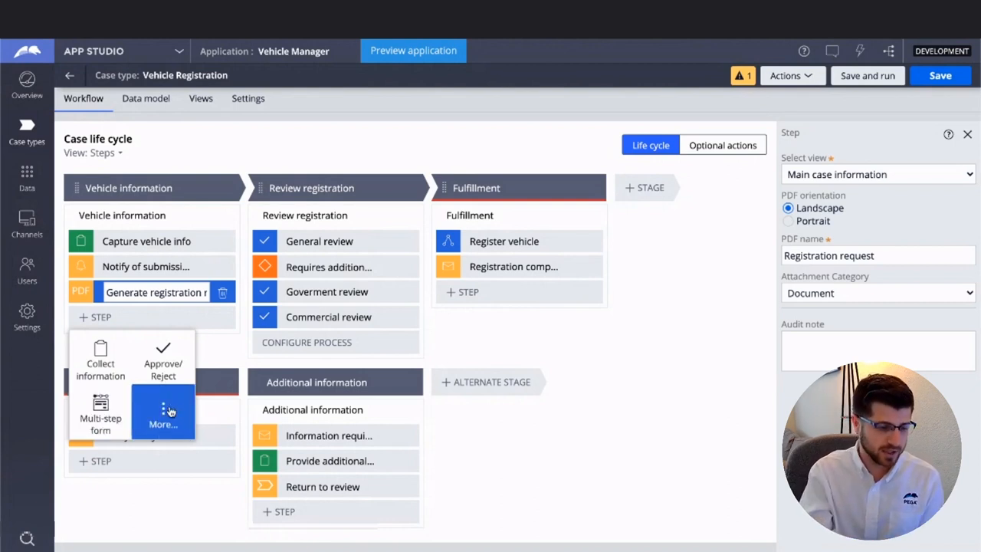
Insert a Post to pulse automation step after Generate registration request in Vehicle information
left_click(162, 413)
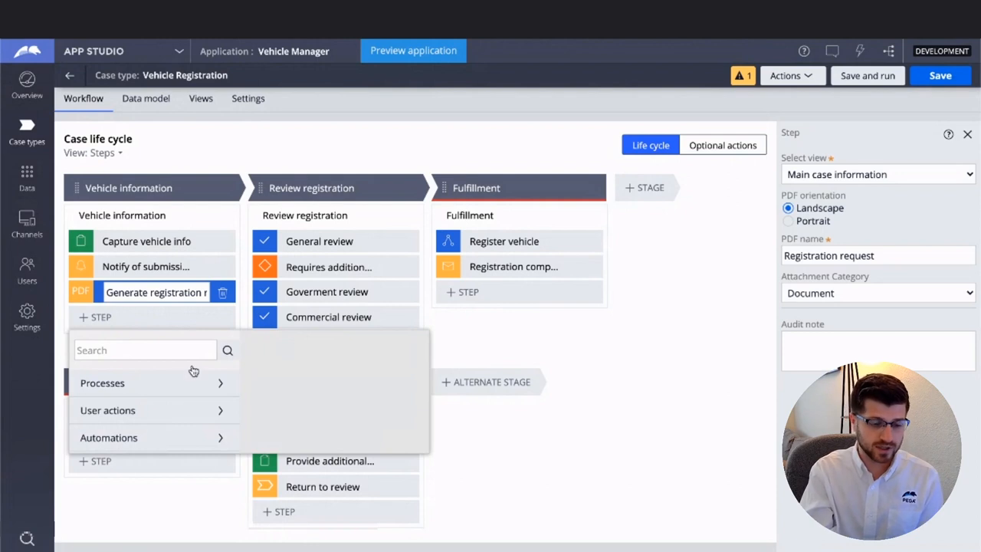
left_click(108, 437)
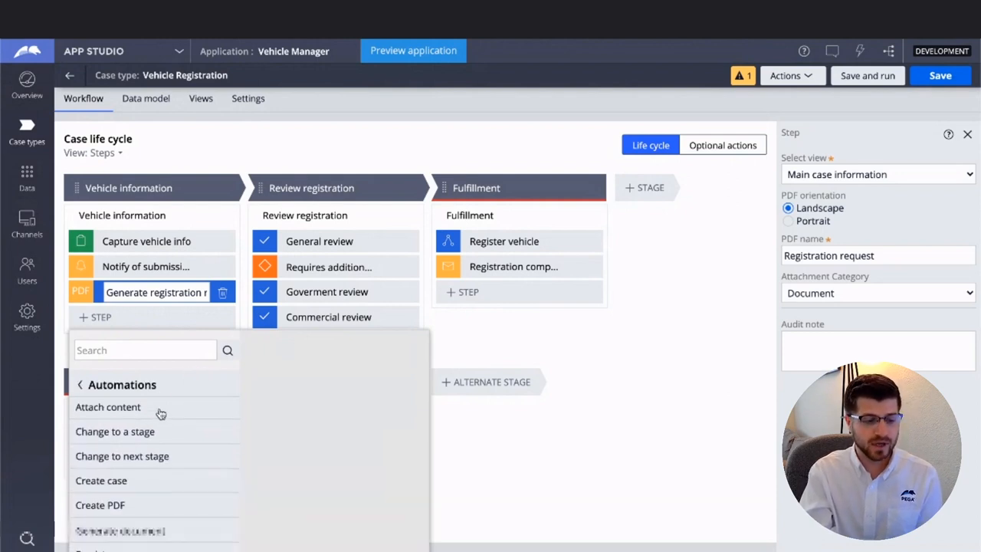
scroll("down", 3)
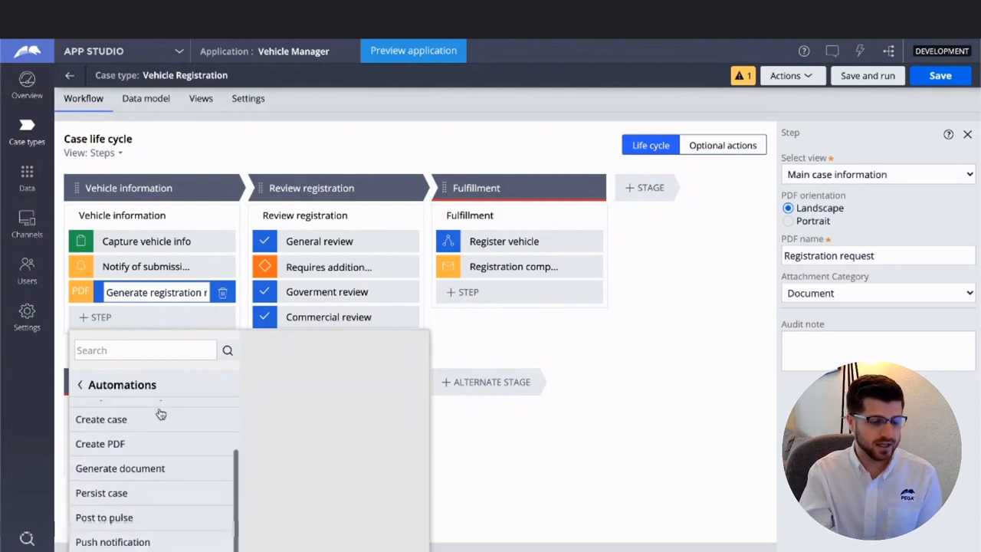
scroll("down", 3)
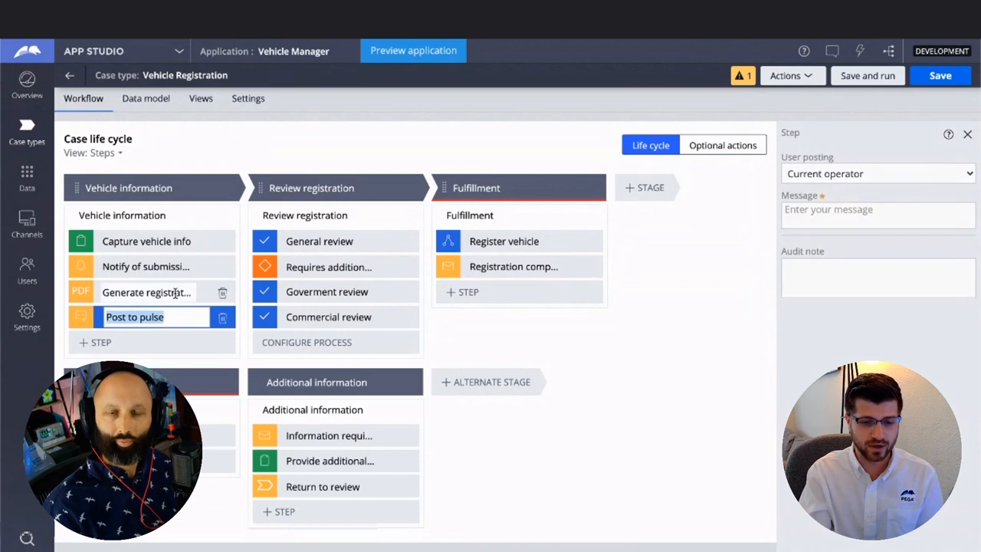
Reopen Generate registration request and revert a trial PDF name edit back to 'Registration request'
left_click(145, 292)
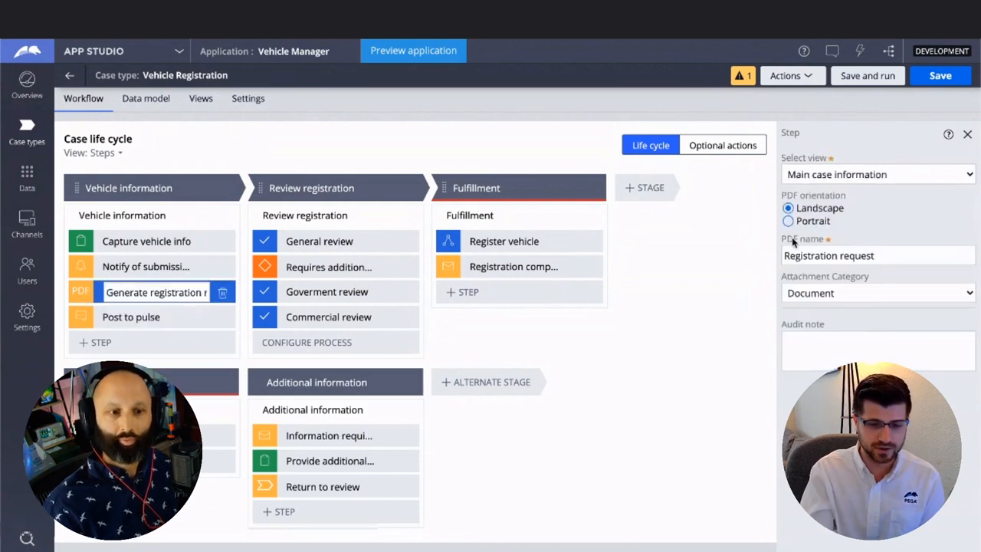
left_click(877, 255)
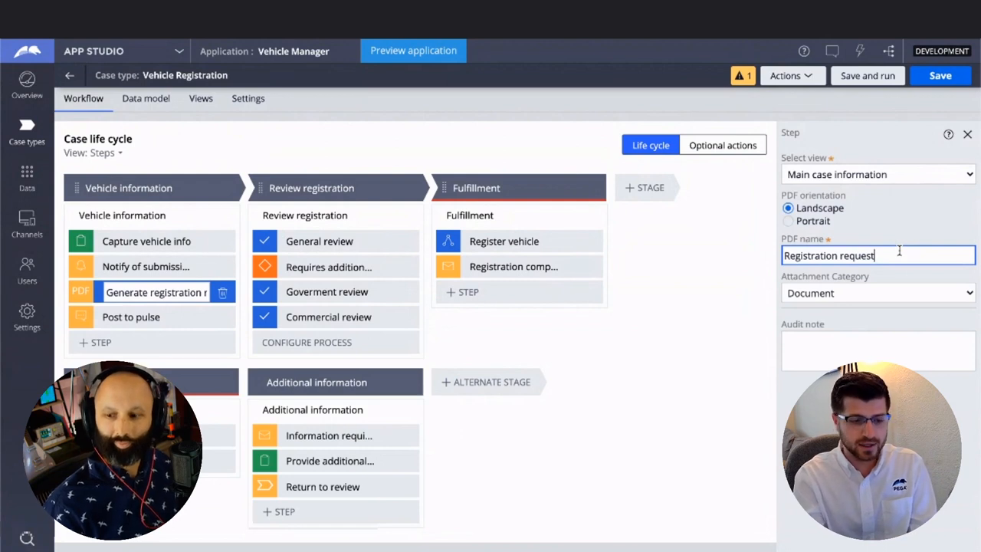
type(".VehicleNa")
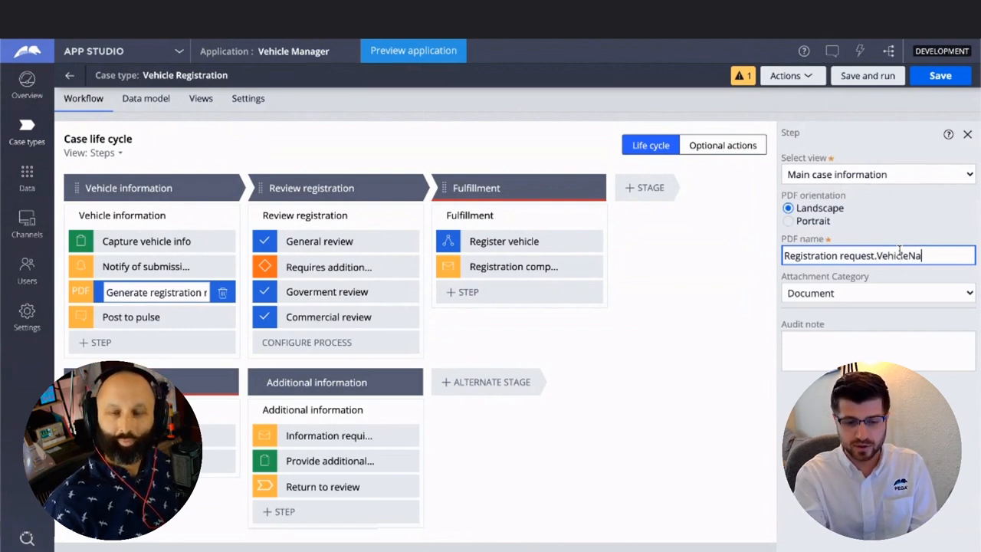
type("me")
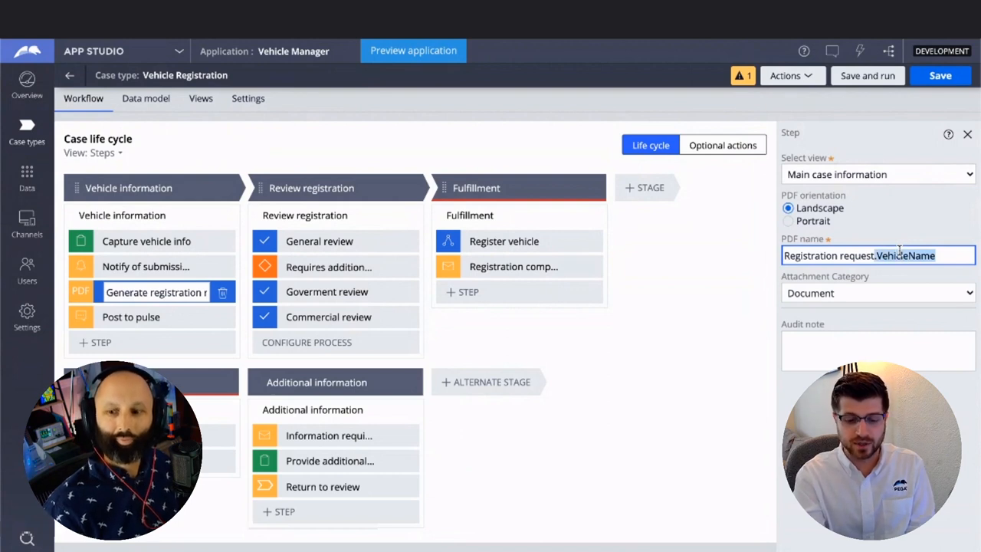
key("Backspace")
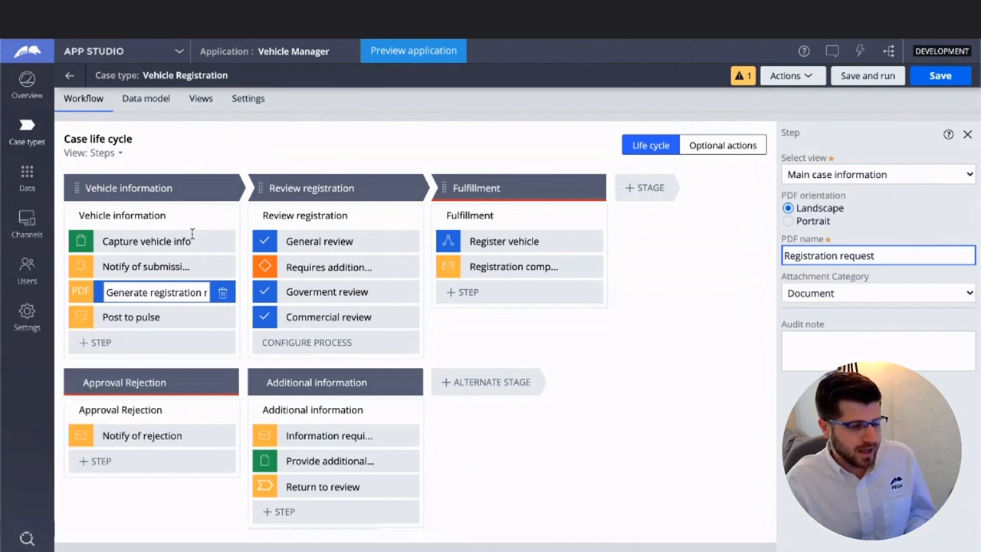
Write the pulse message 'I love this app', posted as Current operator
left_click(130, 316)
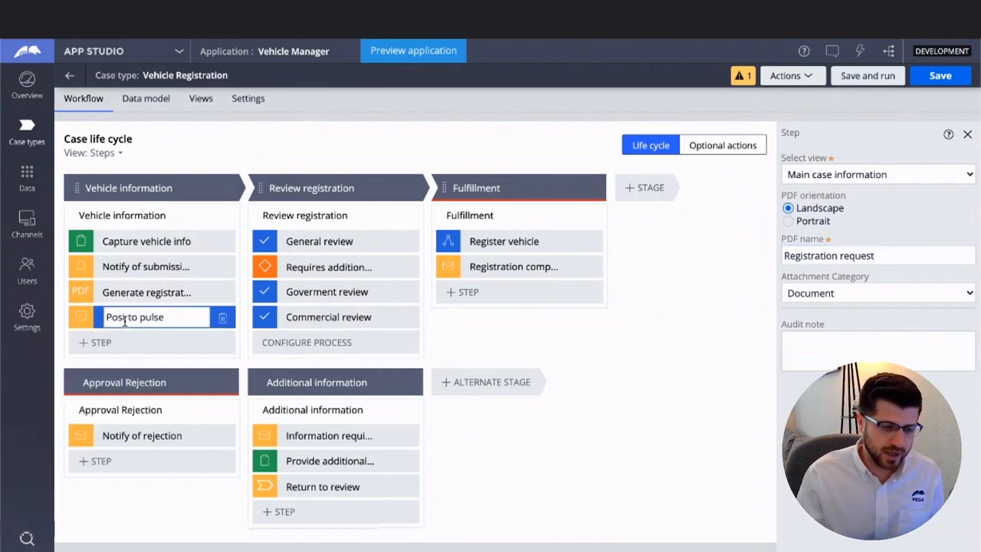
left_click(134, 317)
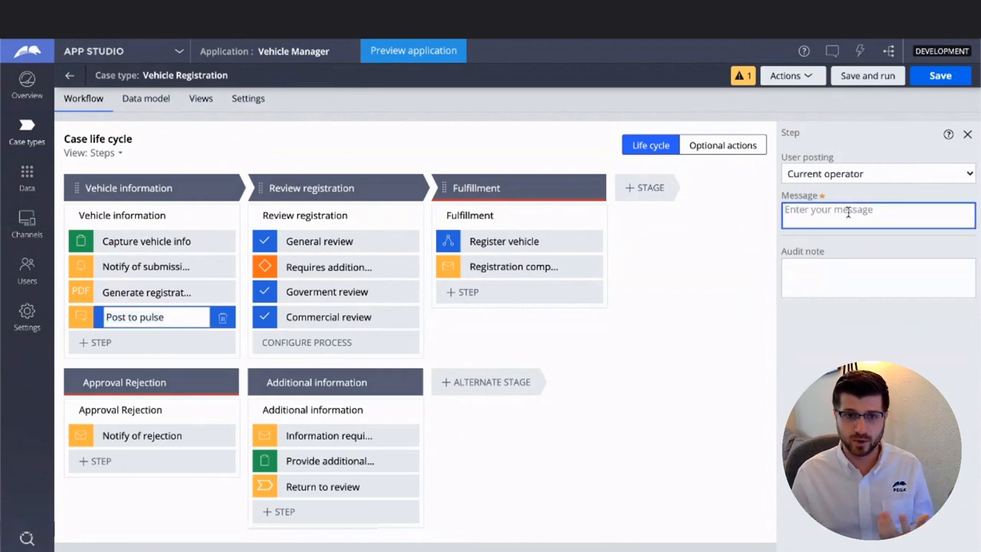
type("I love")
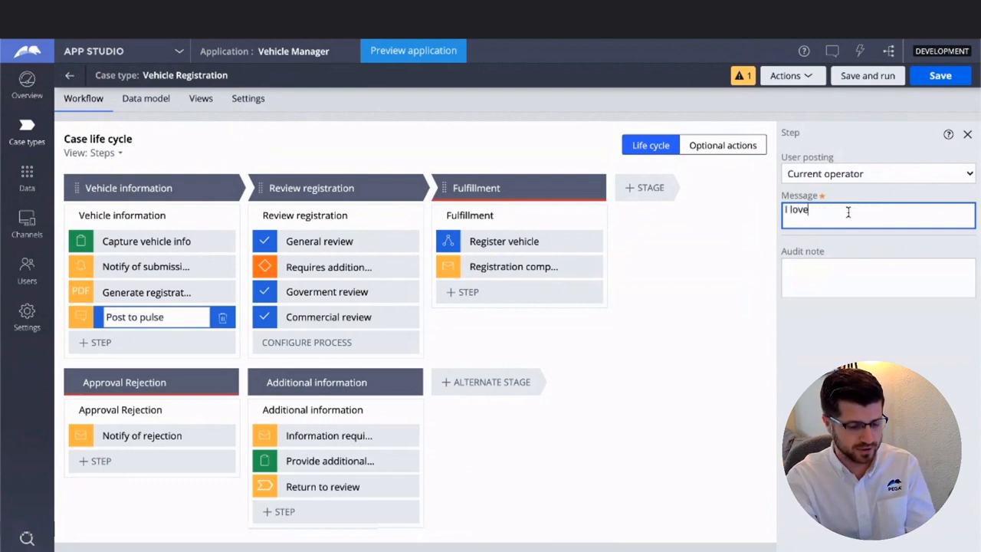
type("this app")
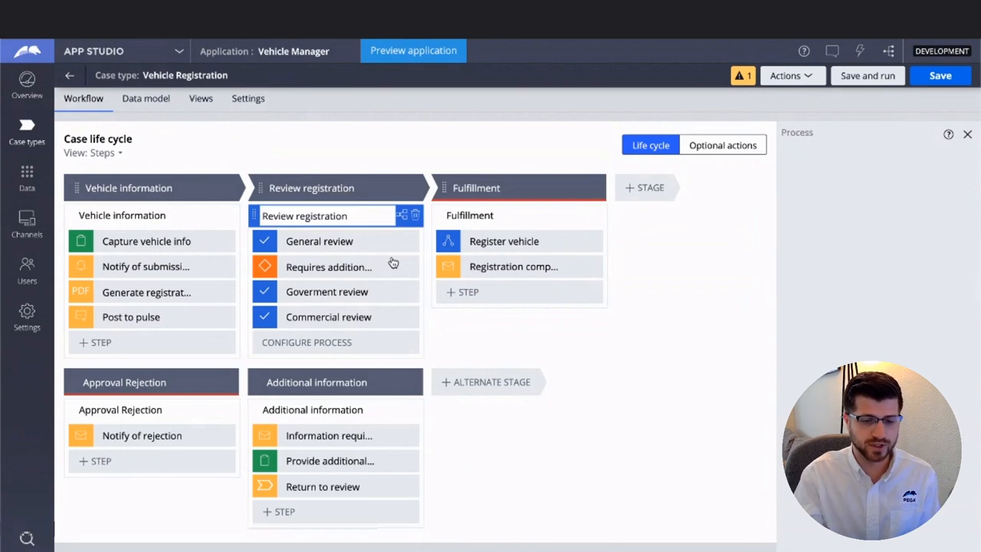
Open the Review registration flow and inspect the Requires additional approval decision's conditions
left_click(305, 216)
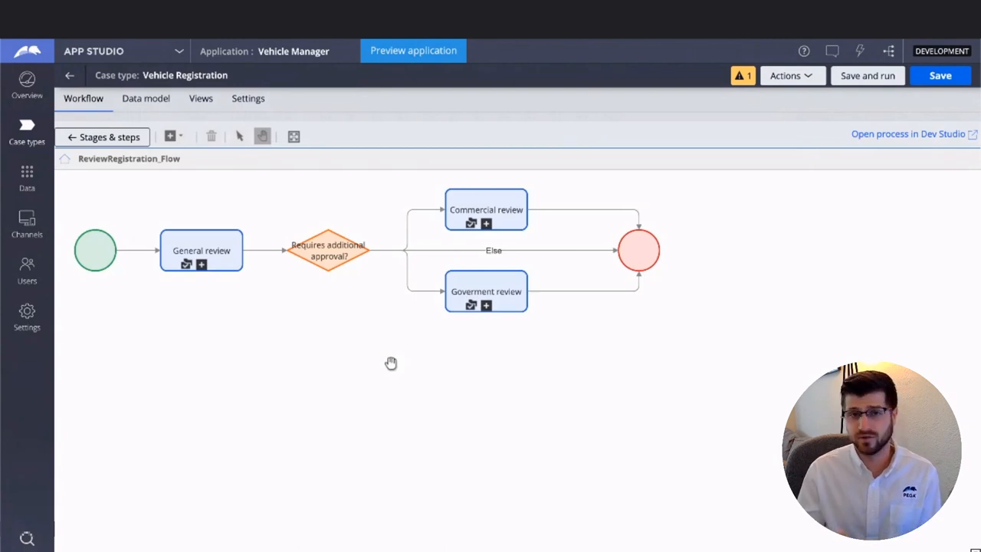
left_click(328, 251)
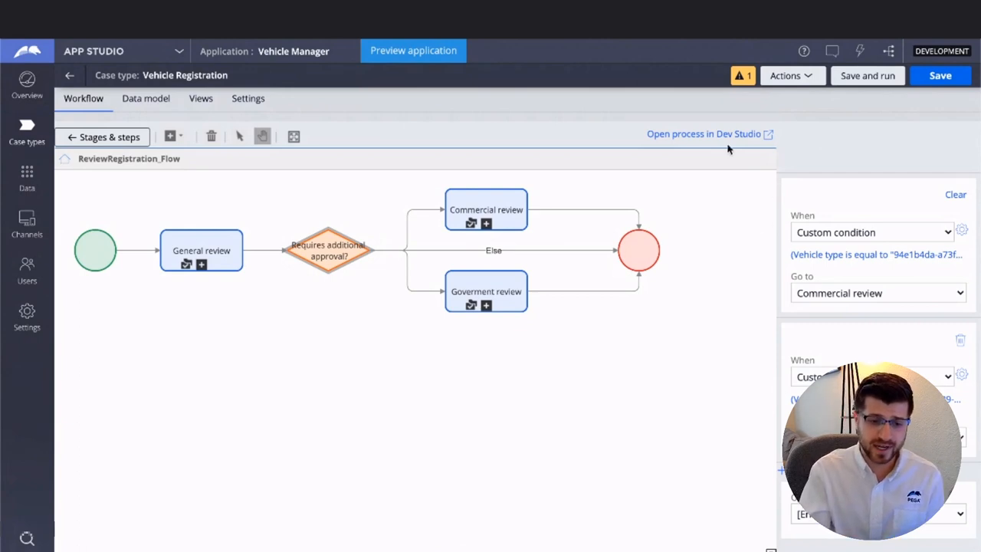
mouse_move(858, 140)
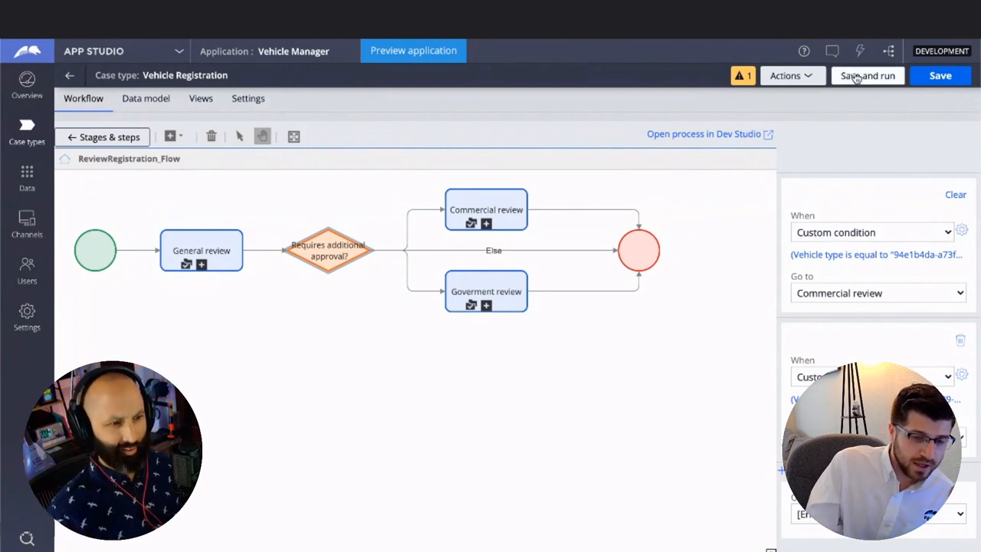
Save and run a new case, entering make Lamborghini, year 2020 and model Huracan
left_click(866, 75)
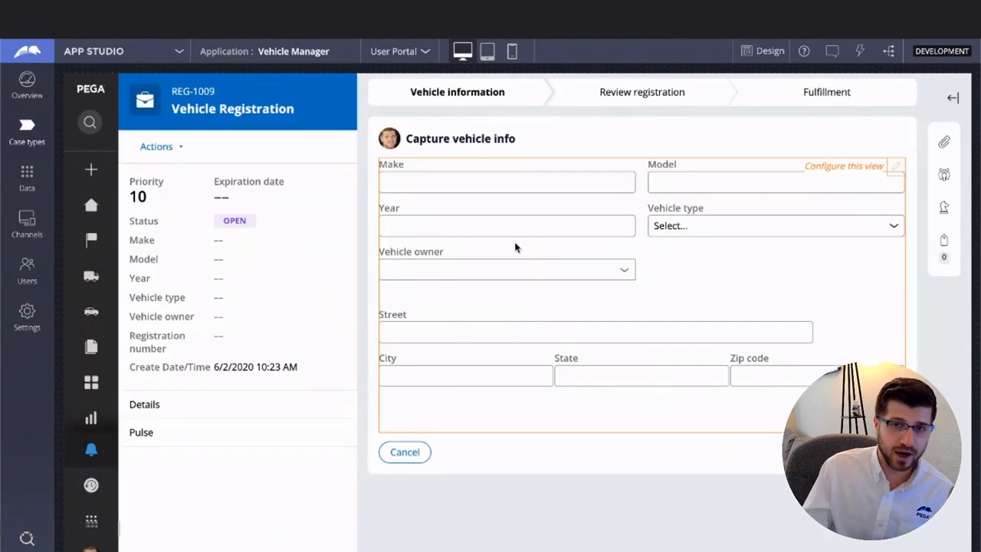
left_click(144, 404)
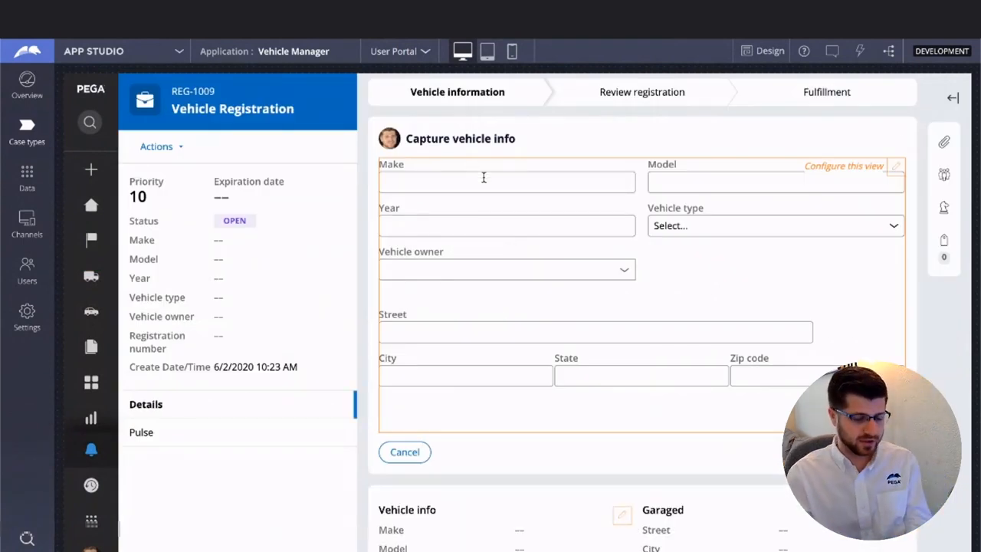
type("Lamborghini")
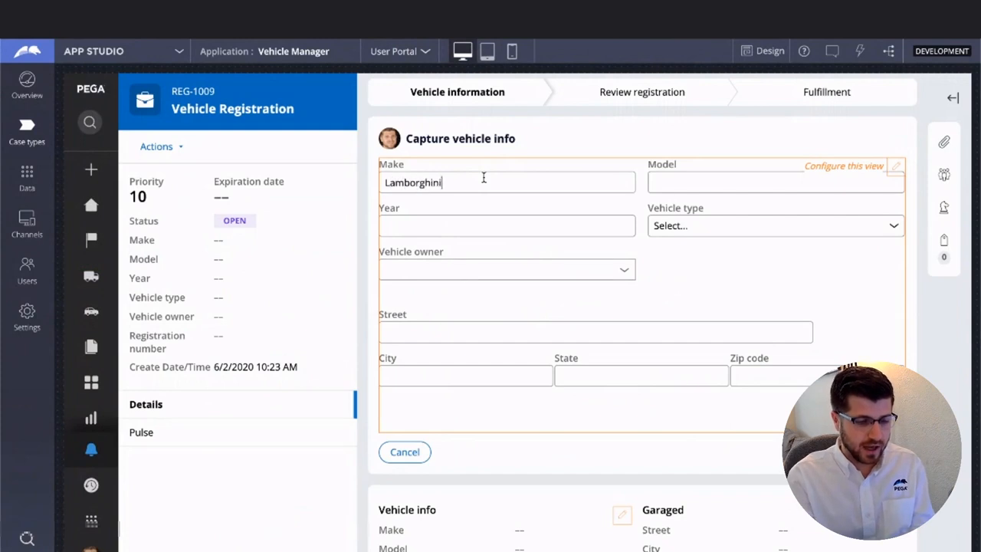
type("2")
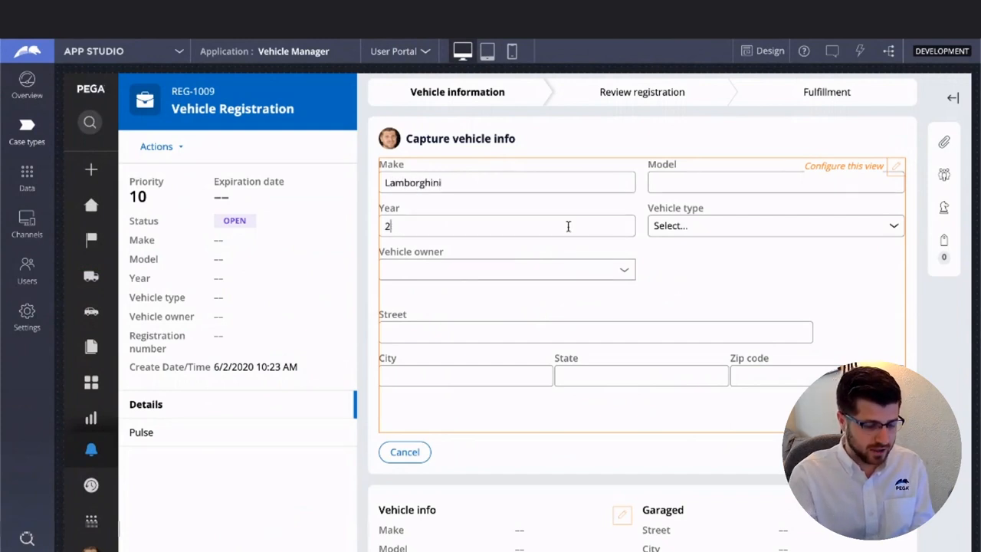
type("H")
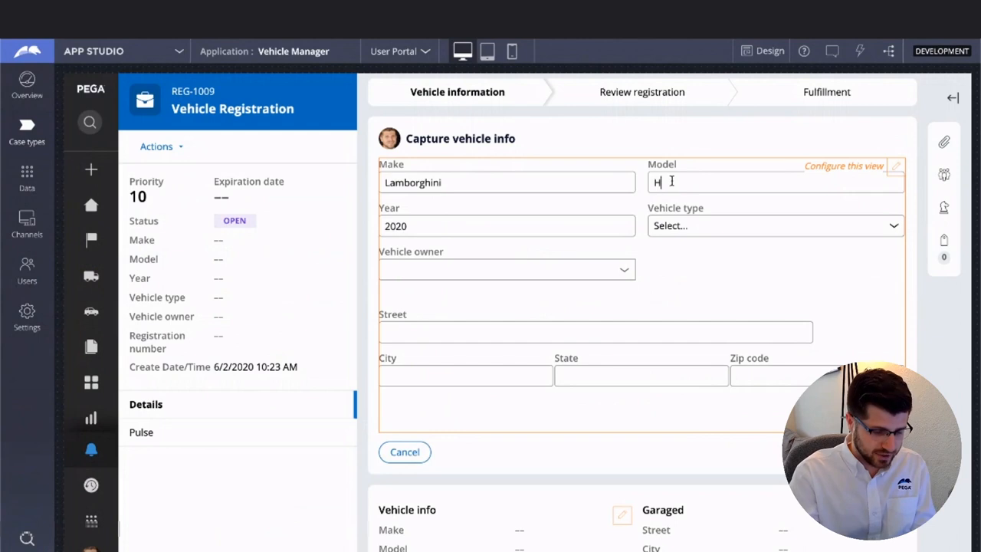
type("uracan")
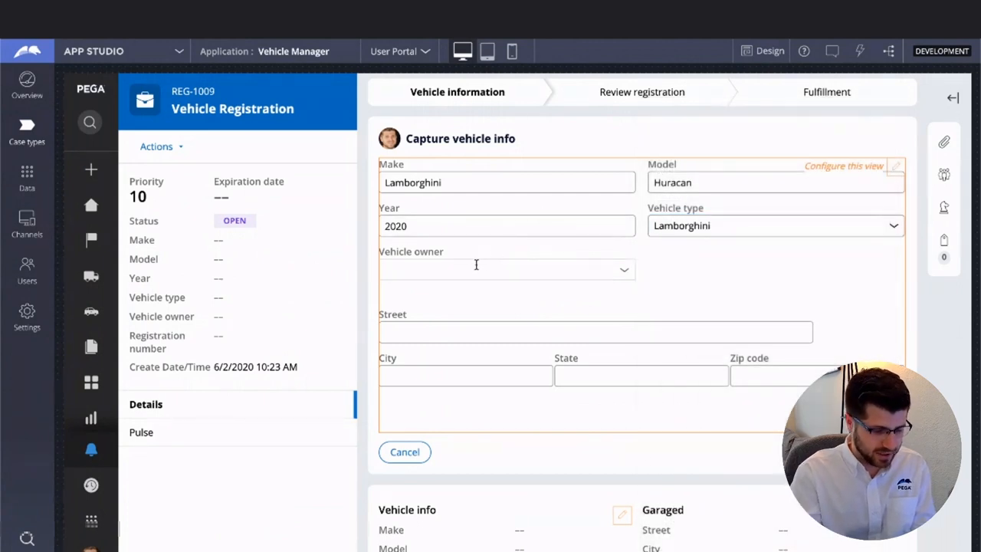
type("de")
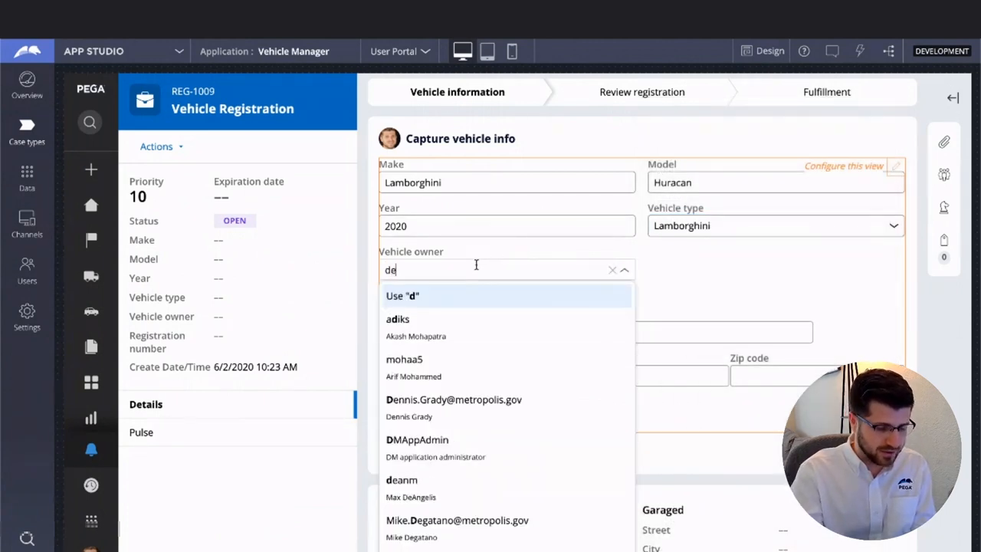
left_click(454, 399)
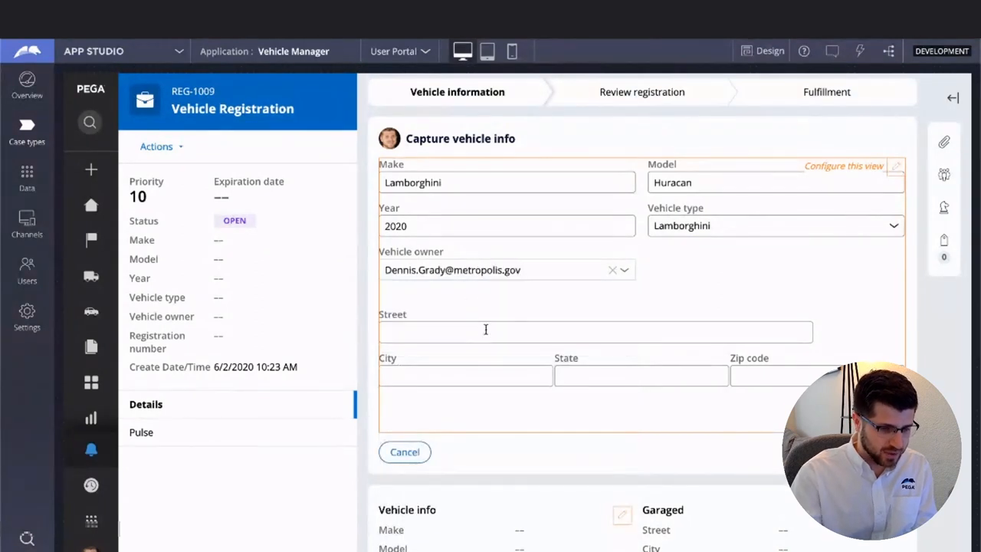
type("1 Roger")
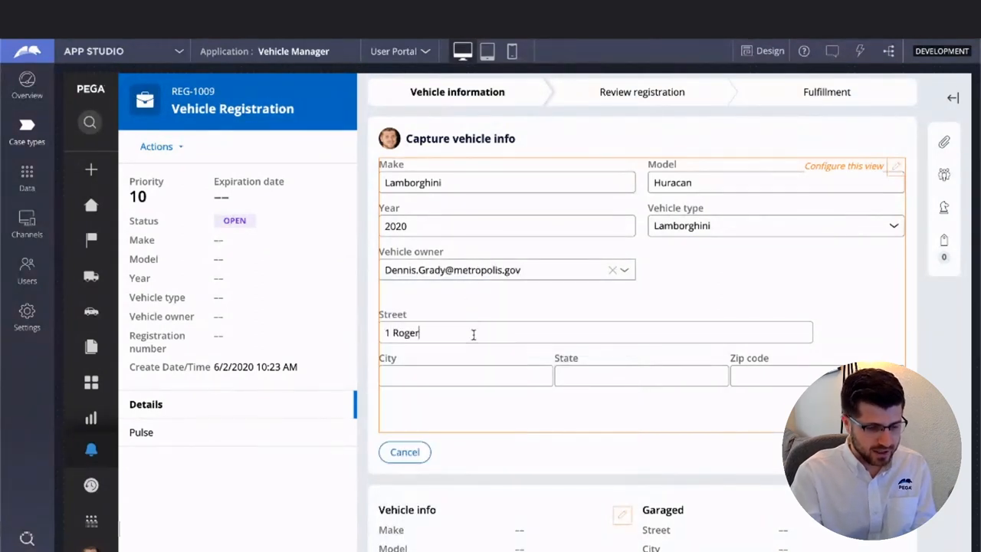
type("C")
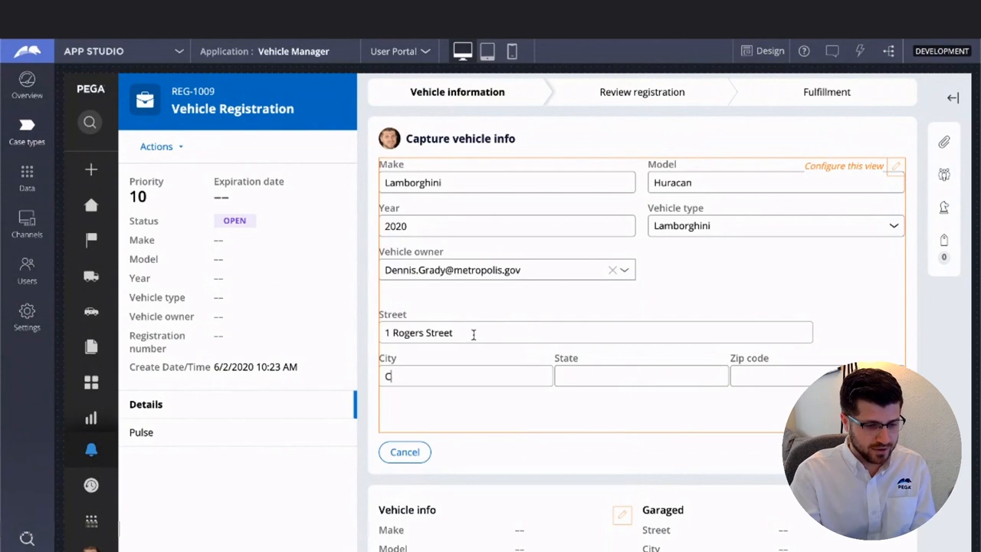
type("Cambridge")
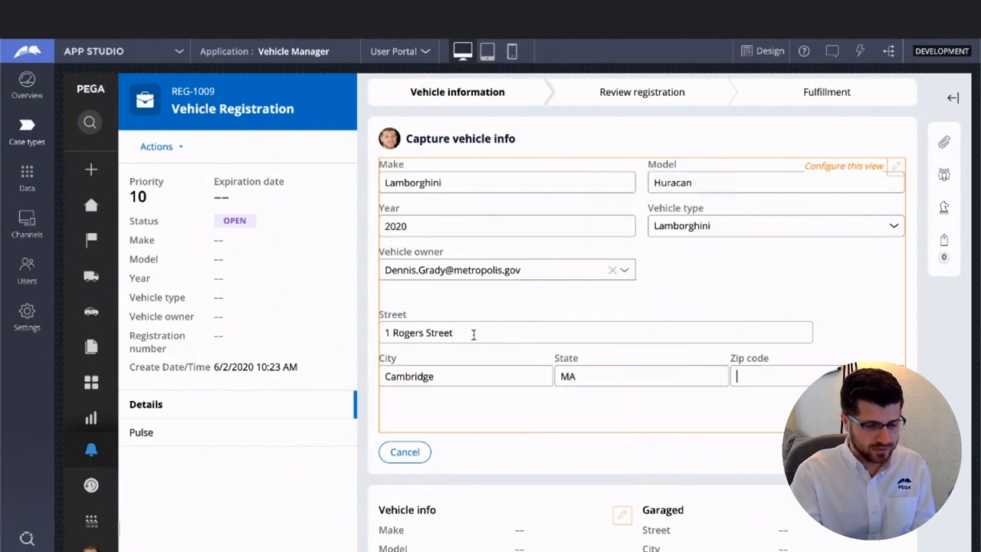
type("02042")
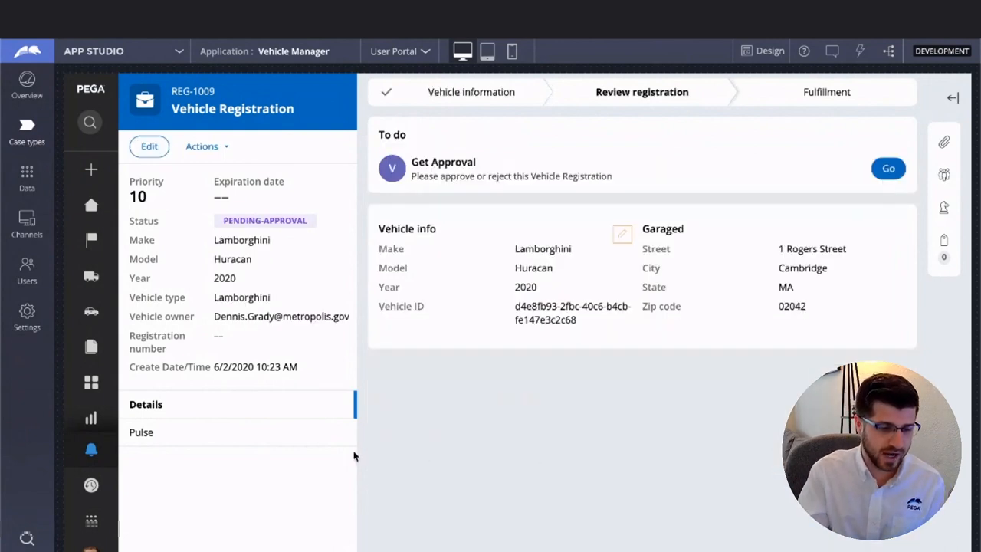
Show the Channels page listing User Portal, User Mobile App, API and Registration bot
left_click(141, 431)
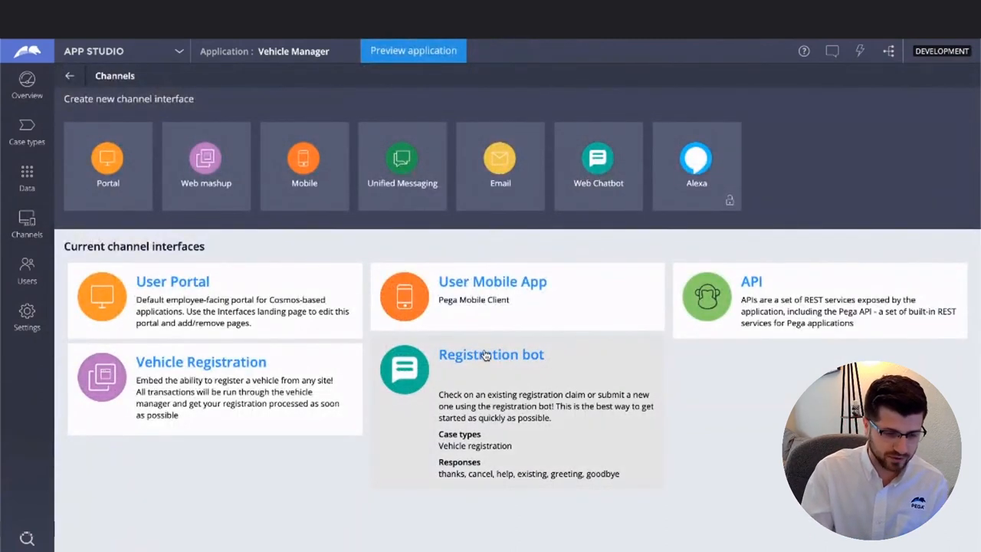
Preview the Registration bot and choose 'Check an existing request' in the chat
left_click(491, 354)
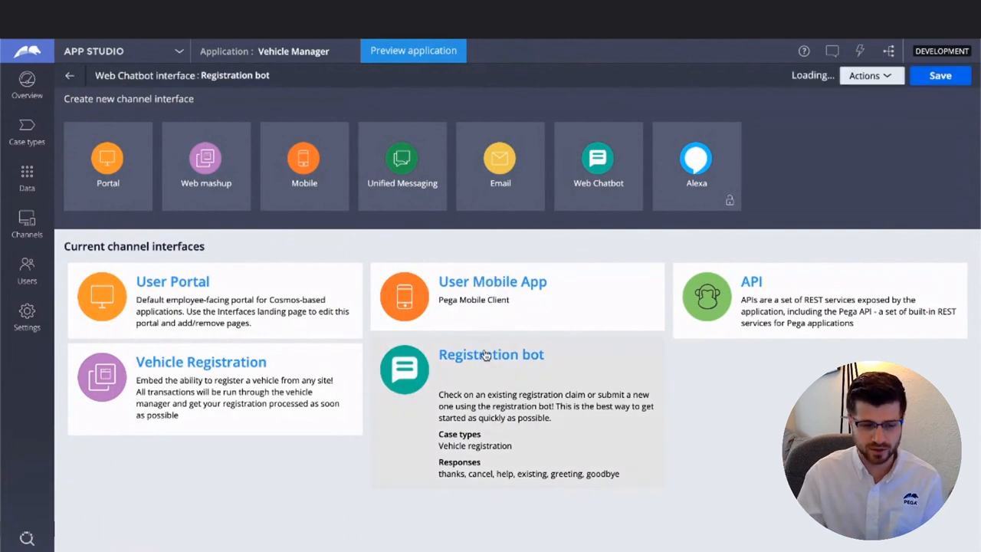
left_click(490, 354)
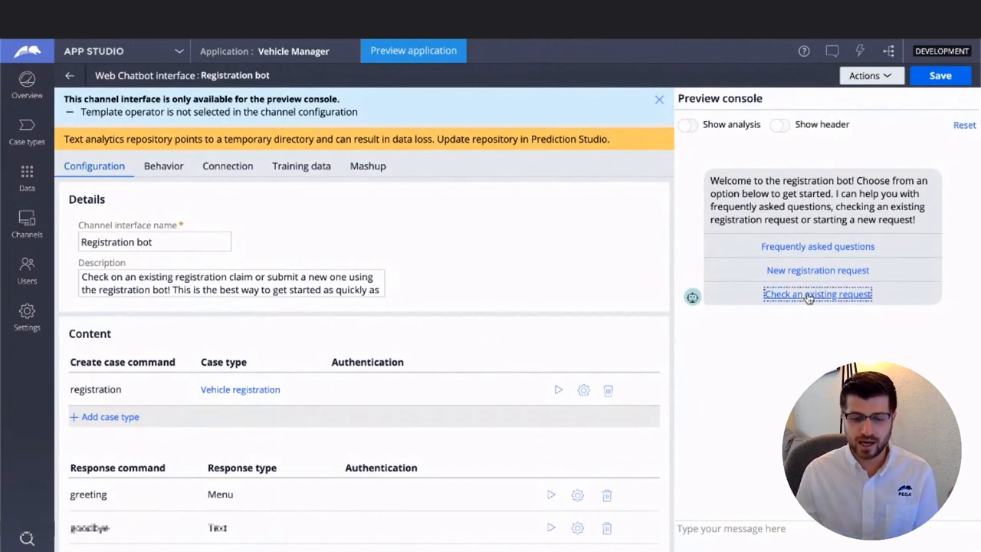
left_click(816, 294)
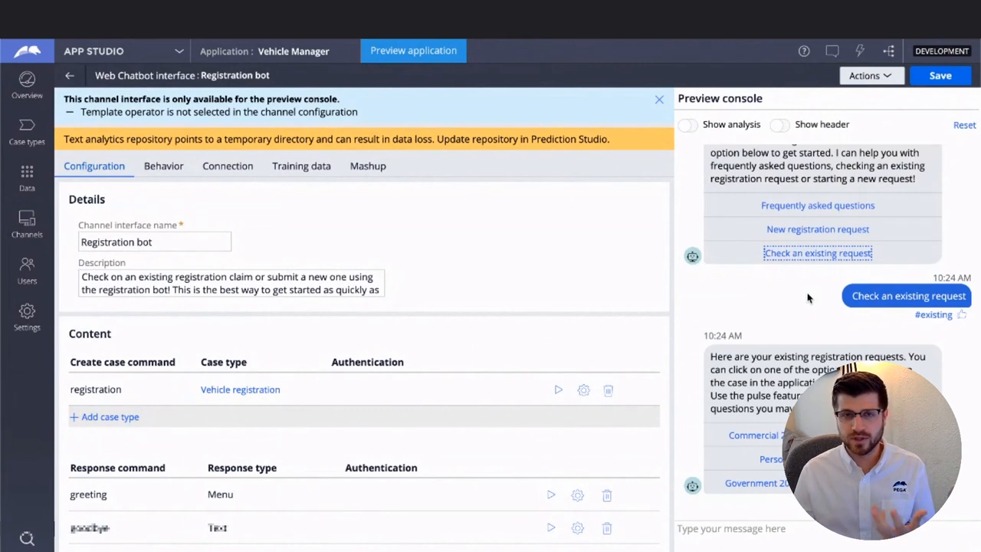